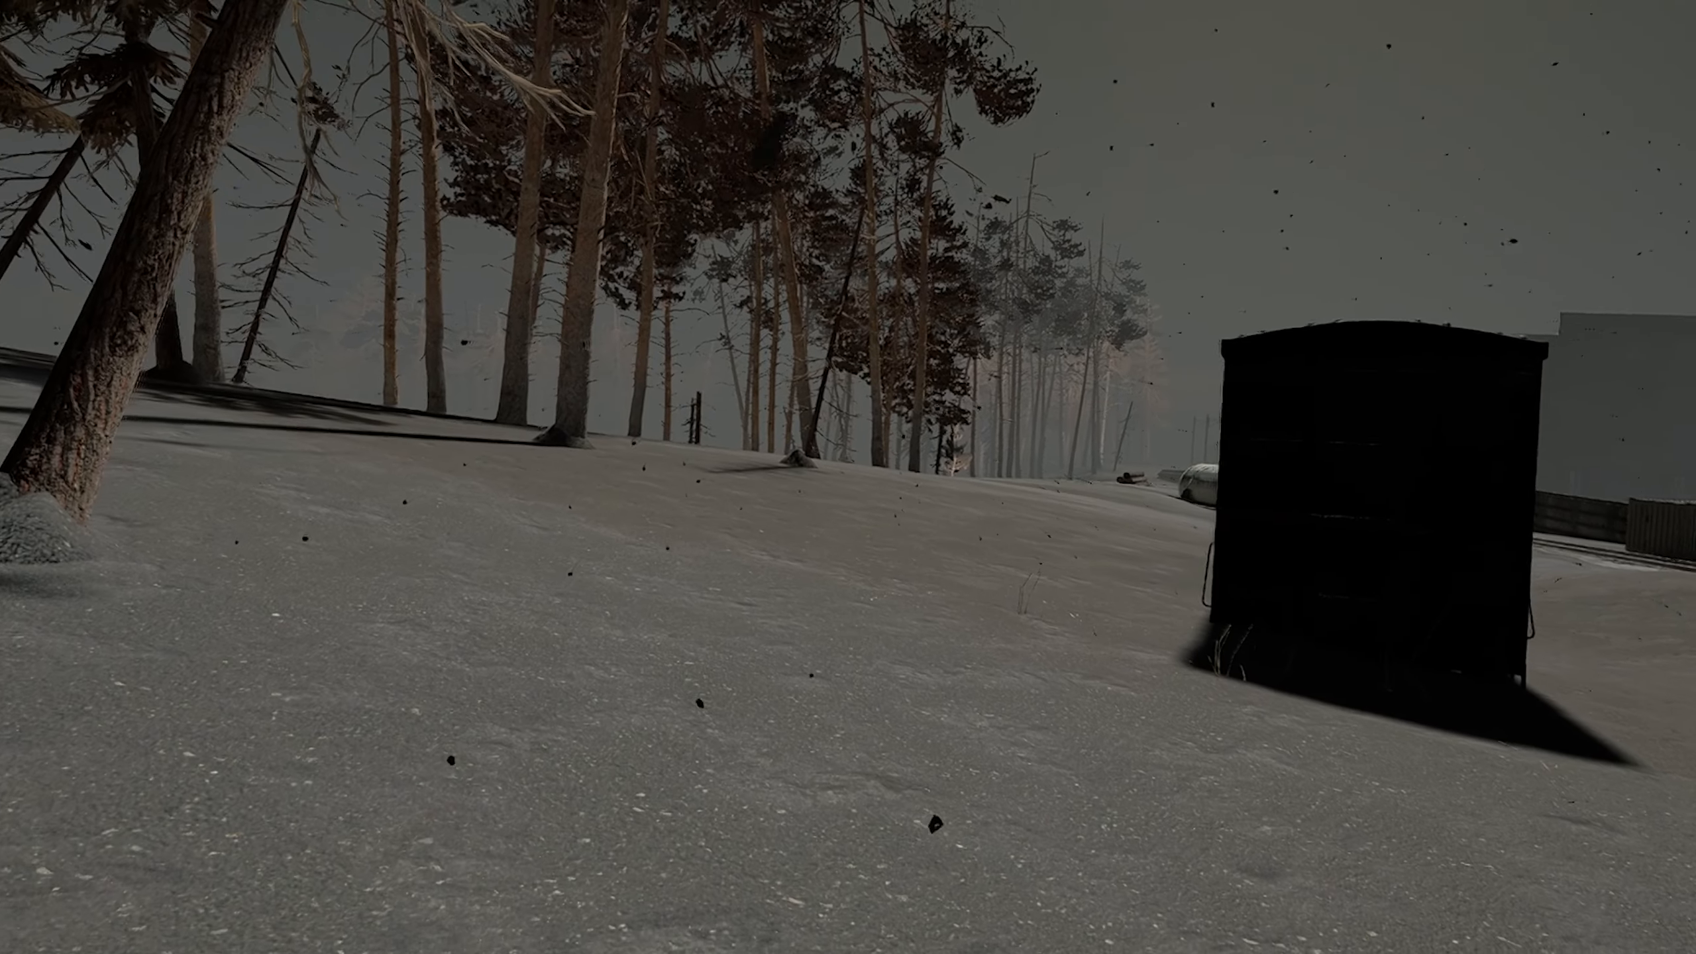
pyautogui.moveTo(848, 477)
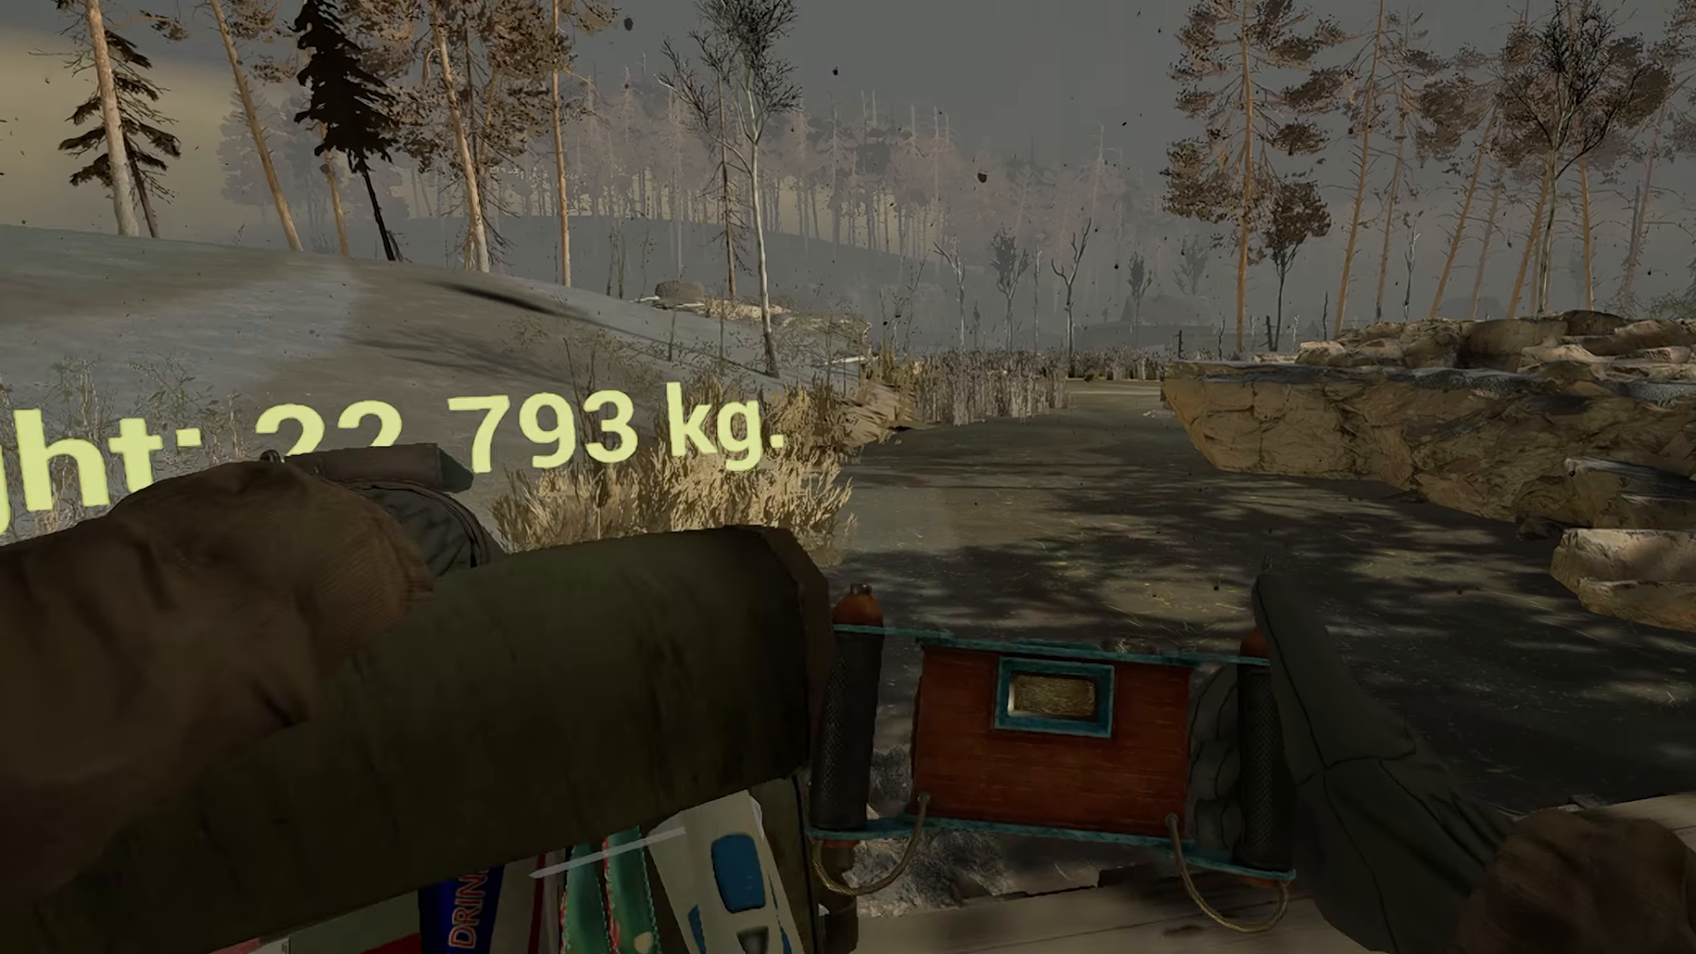
pyautogui.moveTo(849, 477)
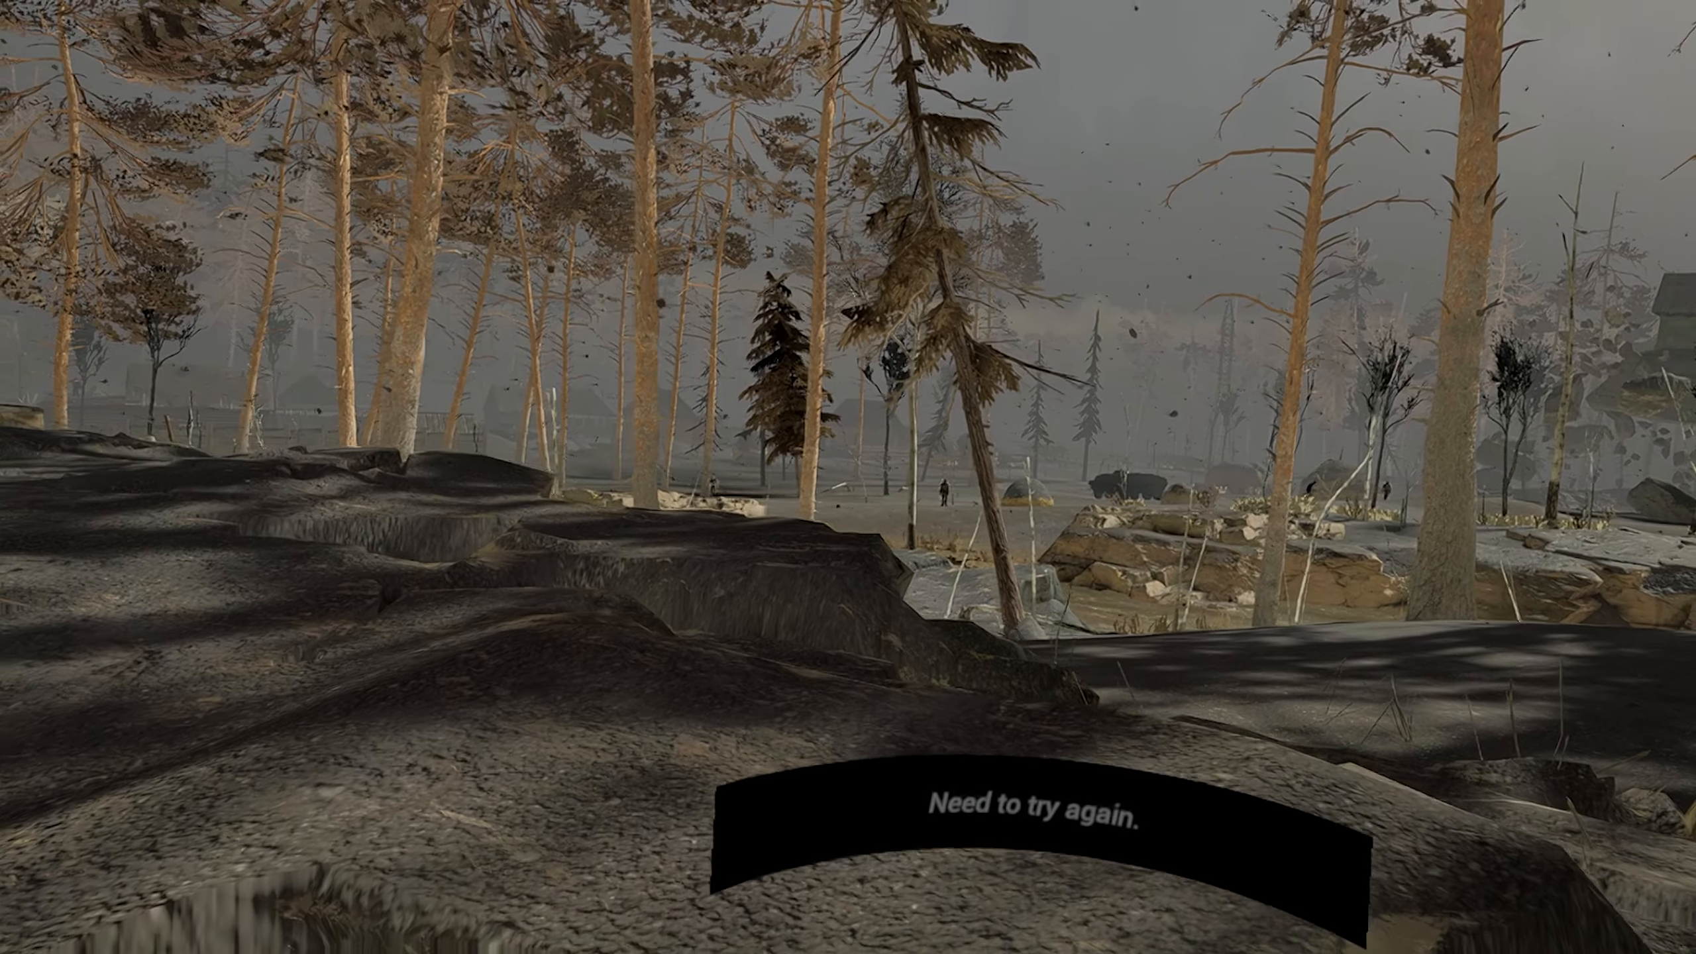
pyautogui.moveTo(848, 477)
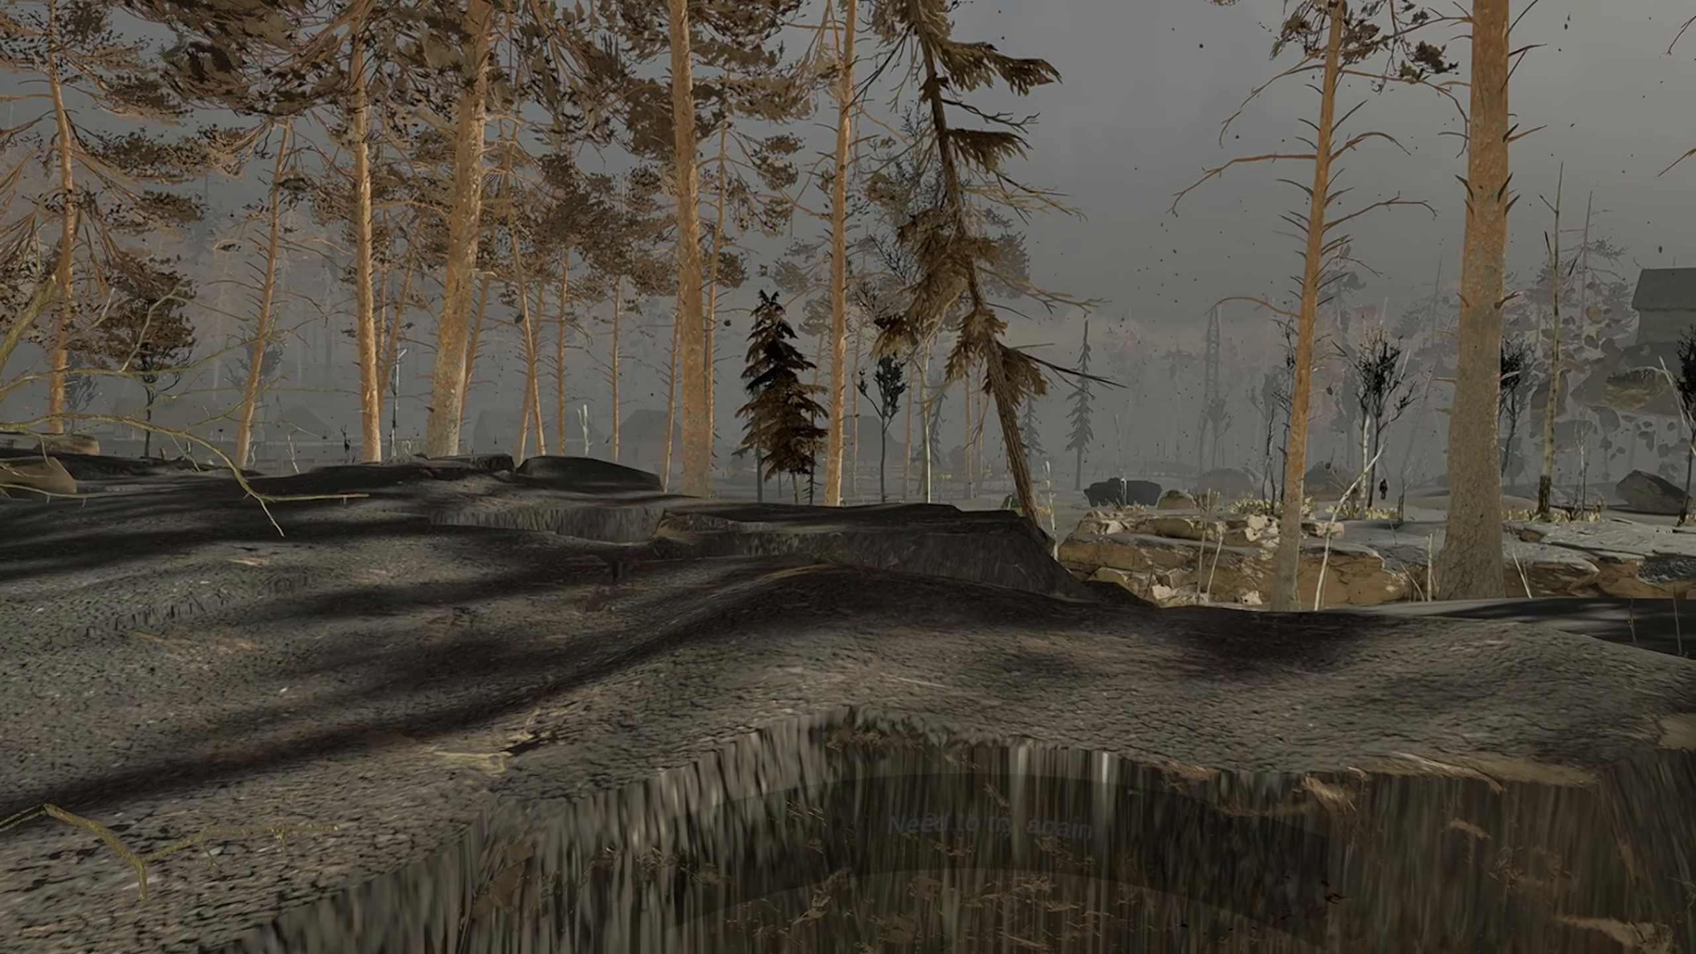
pyautogui.moveTo(848, 477)
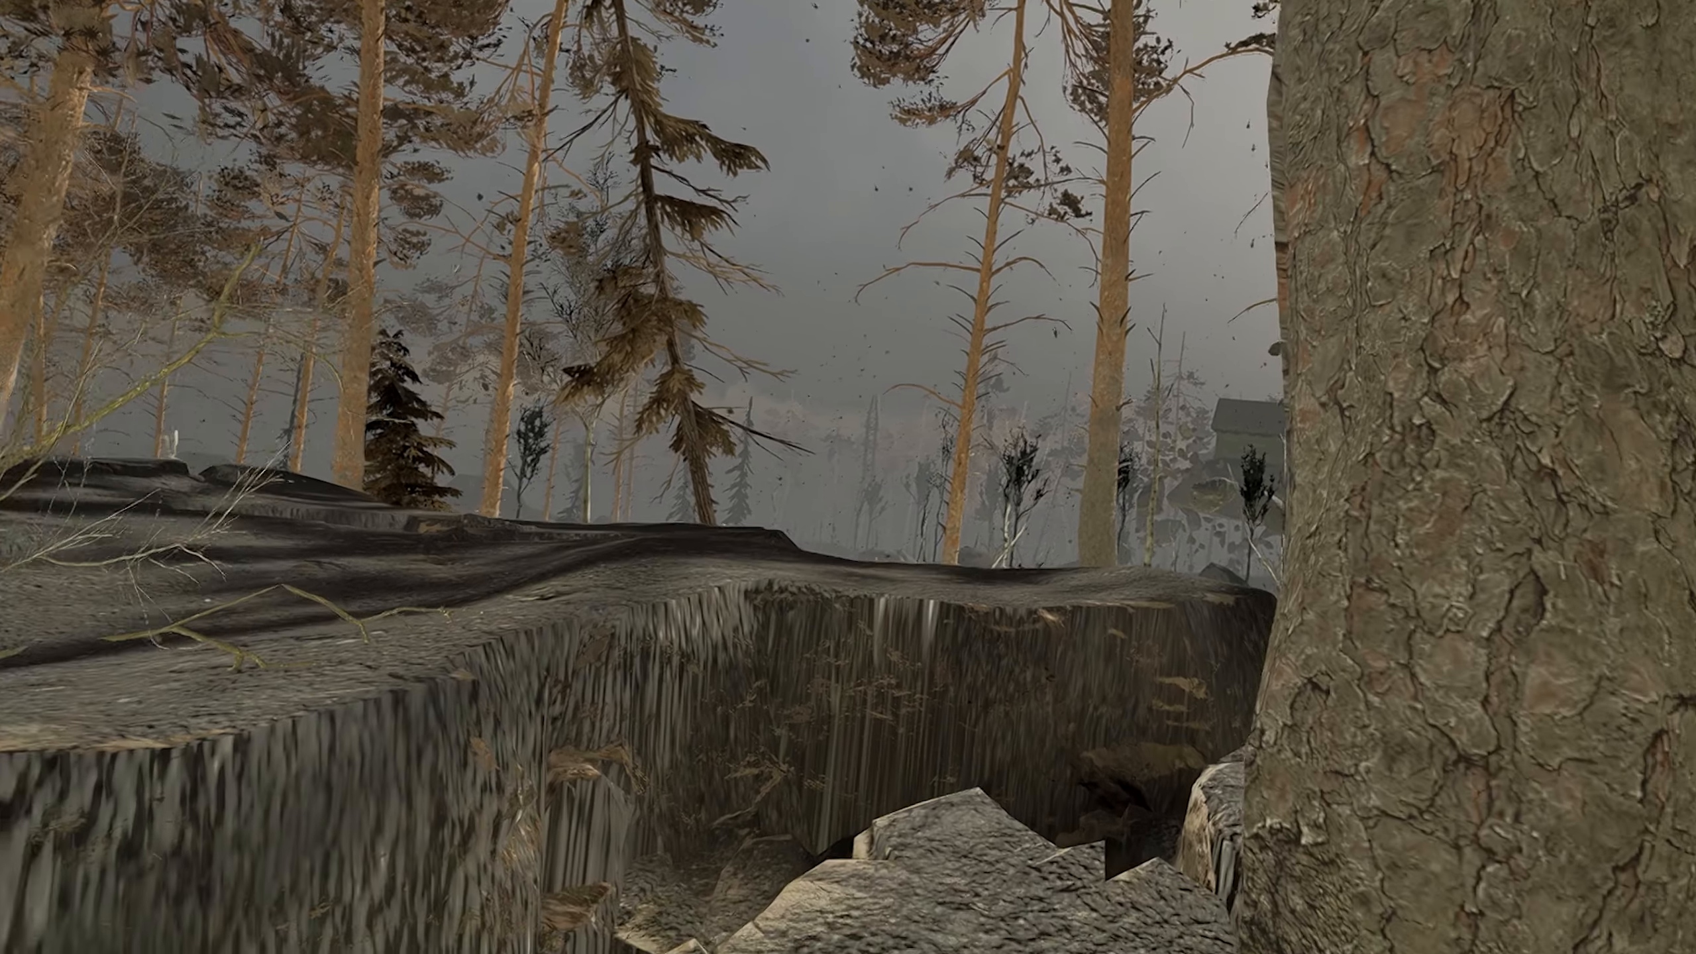
pyautogui.moveTo(848, 477)
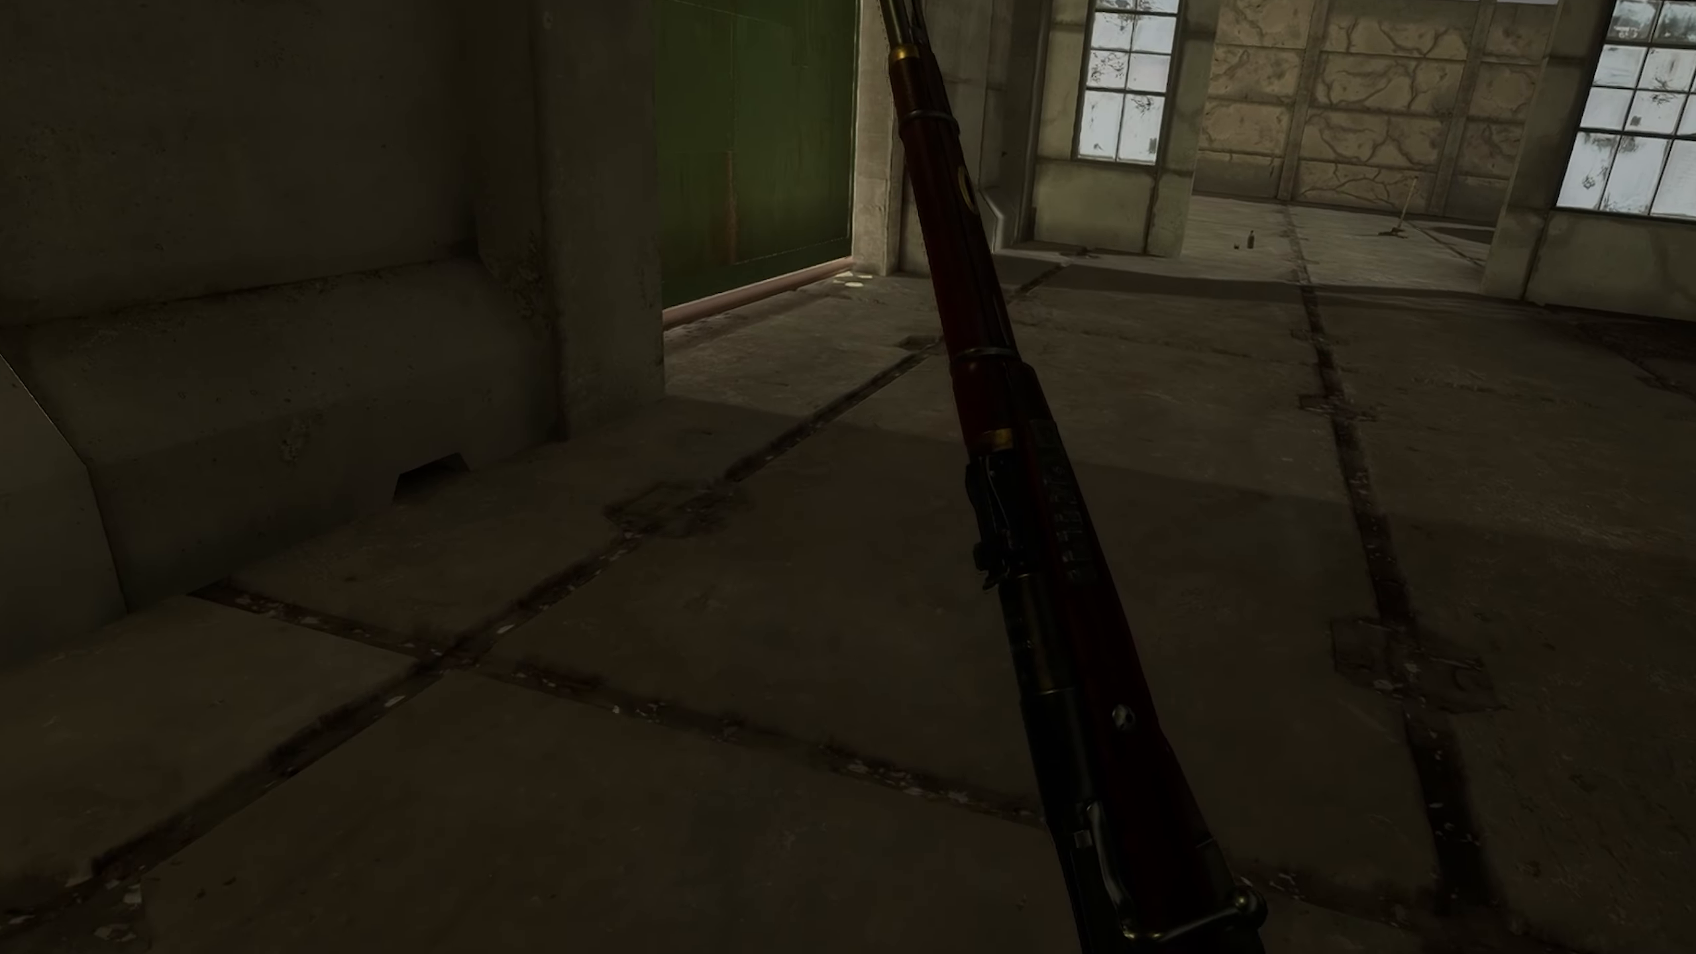
pyautogui.moveTo(848, 477)
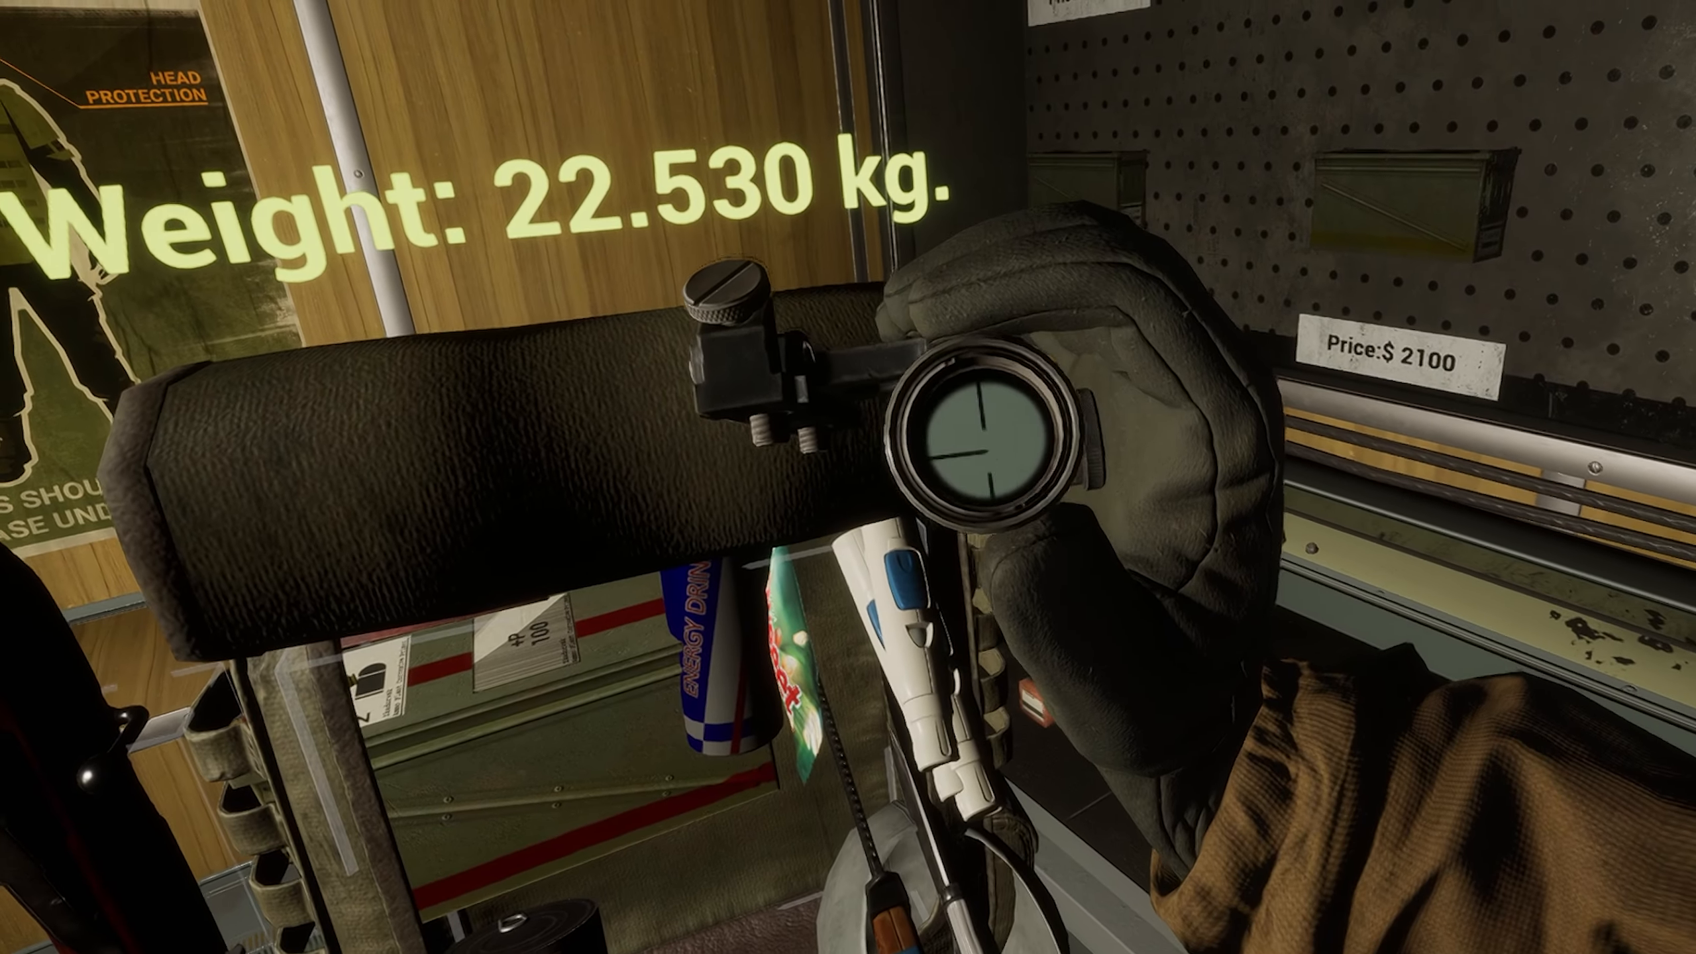
pyautogui.moveTo(848, 477)
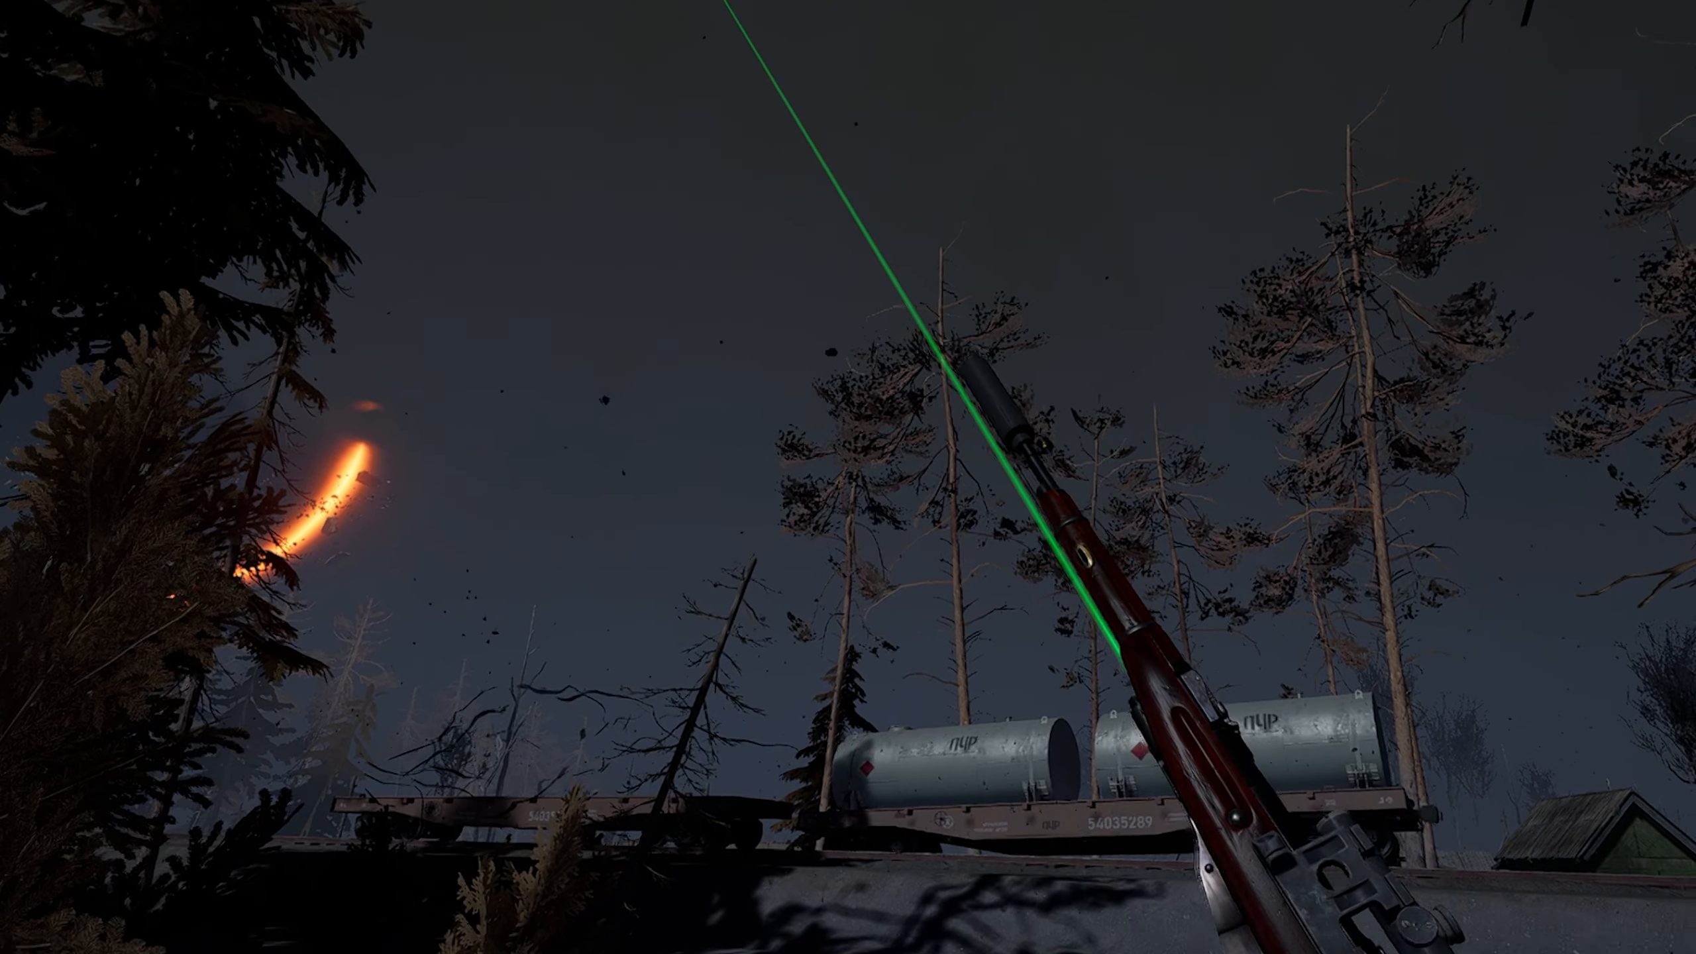
pyautogui.moveTo(848, 477)
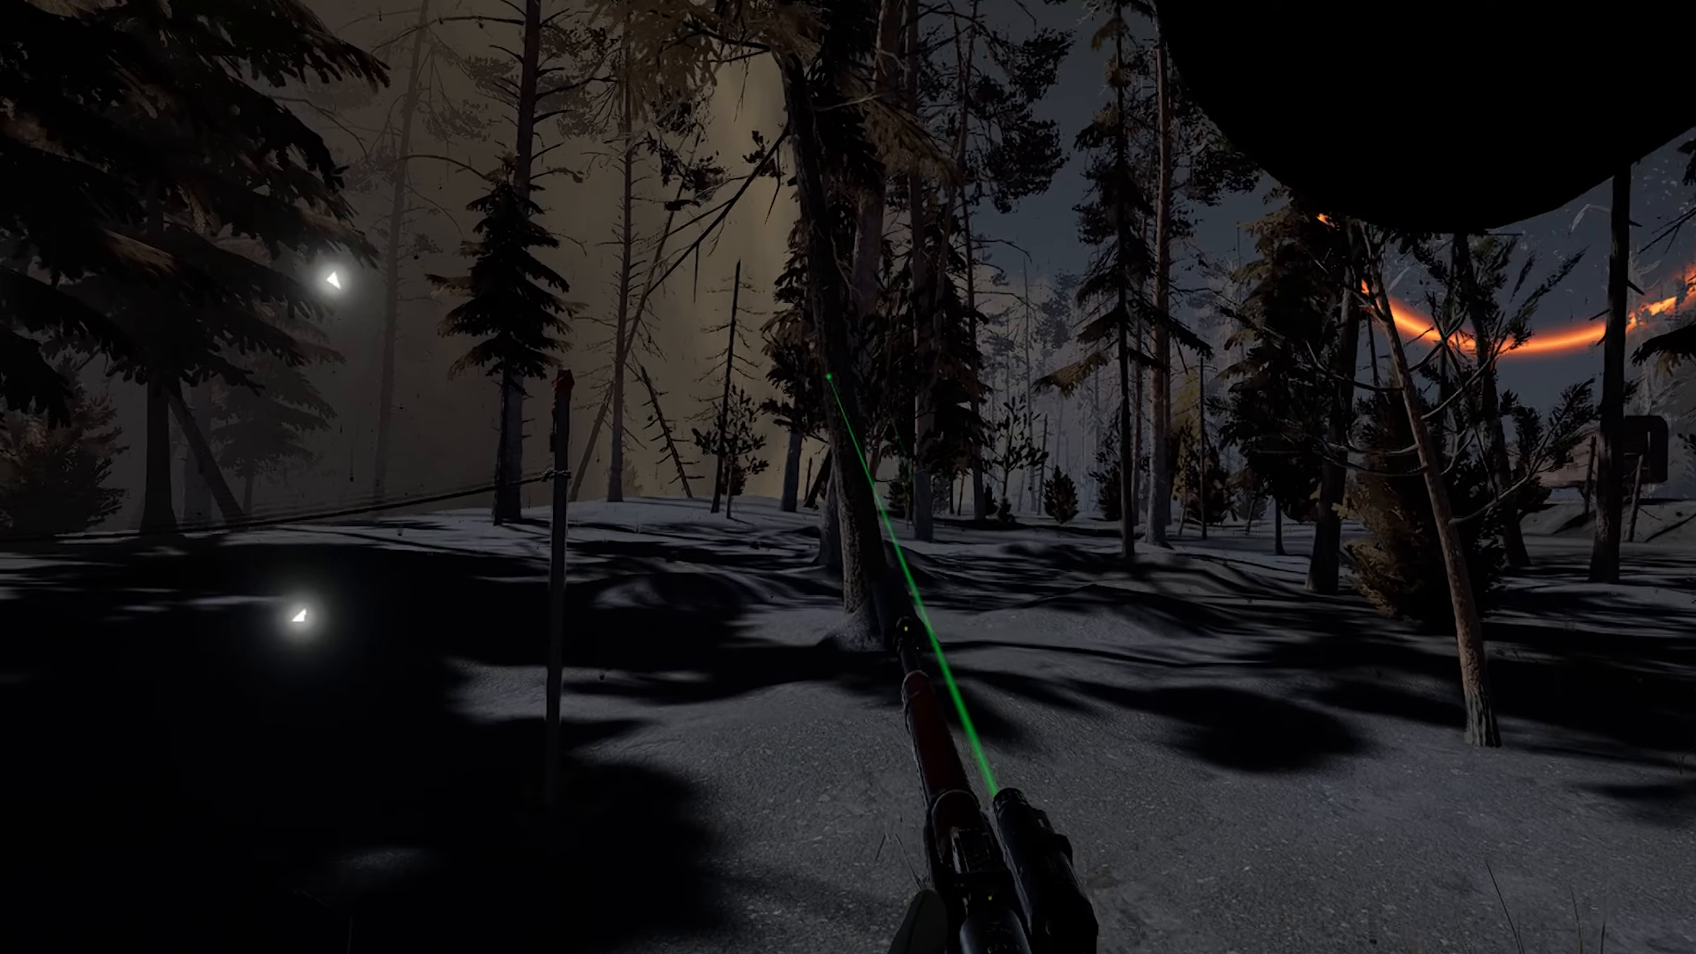
pyautogui.rightClick(848, 477)
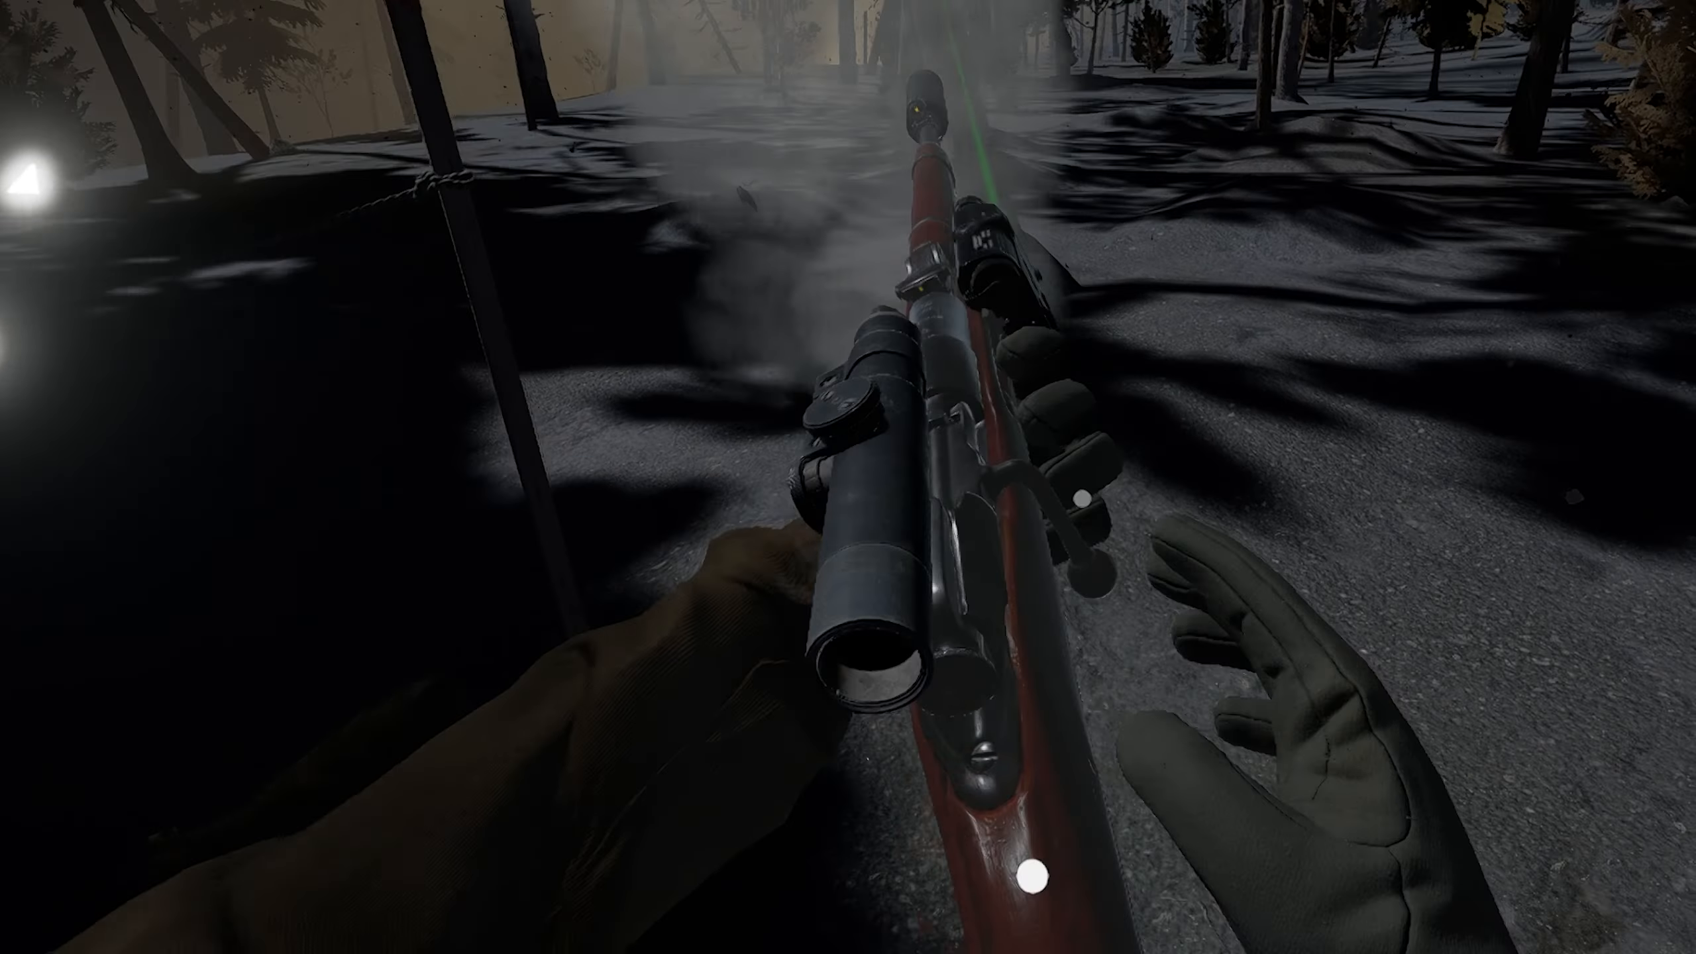
pyautogui.moveTo(848, 477)
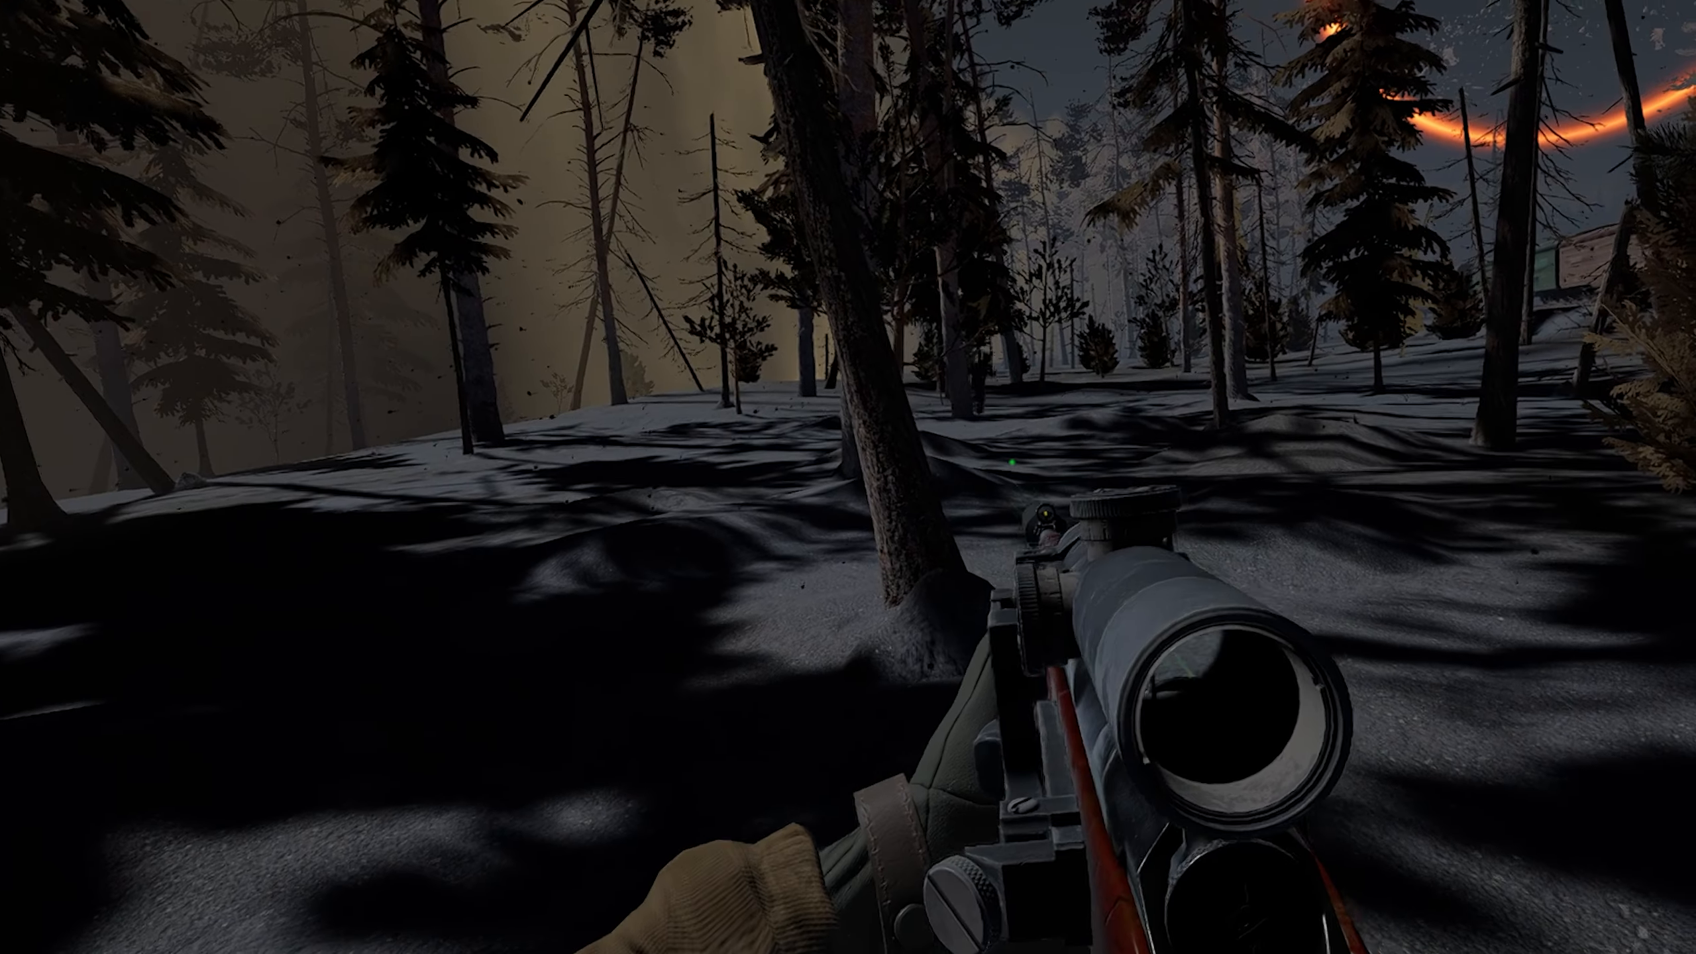
pyautogui.moveTo(849, 477)
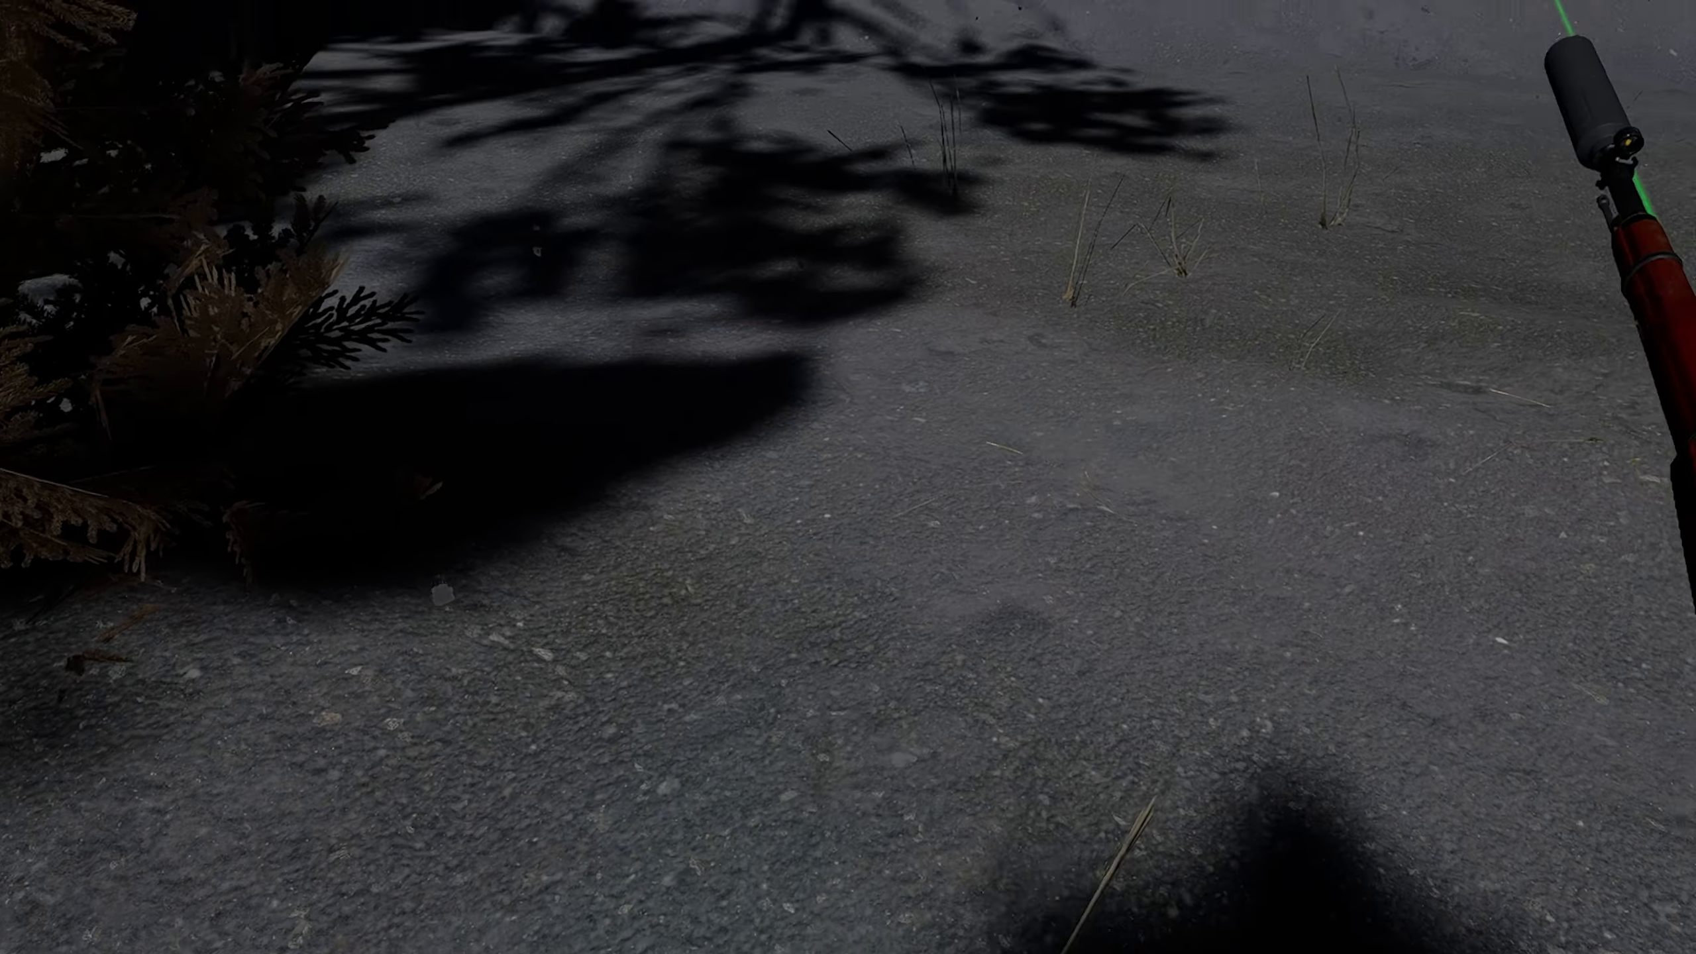
pyautogui.moveTo(849, 477)
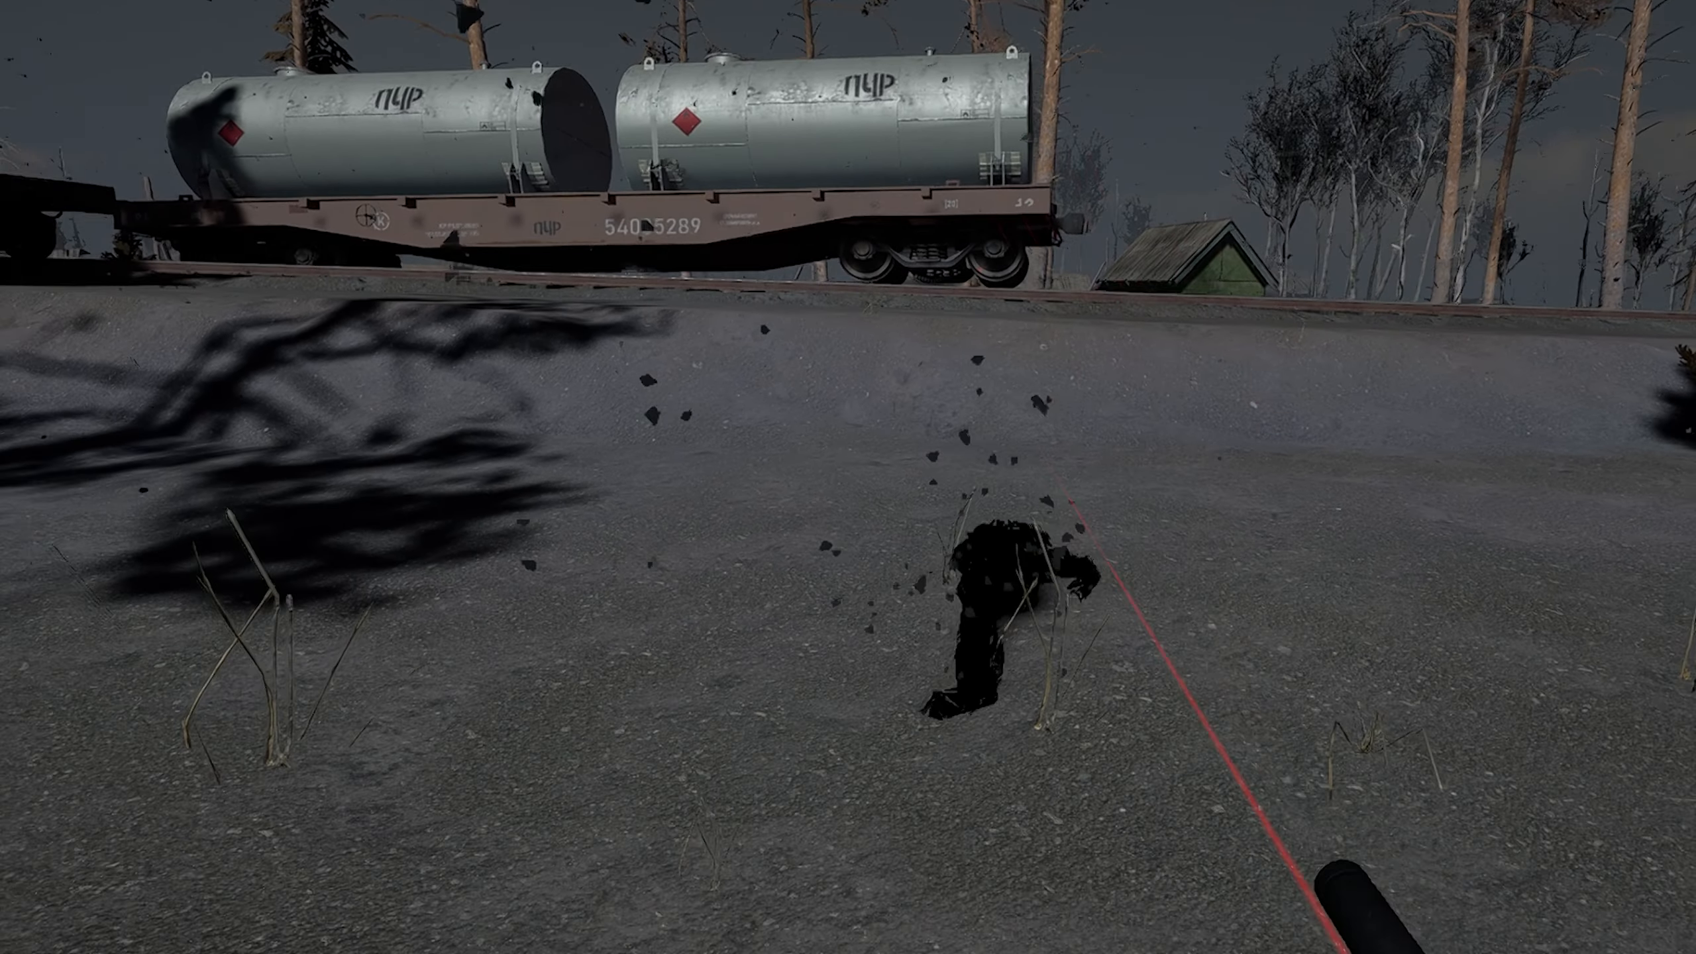
pyautogui.moveTo(848, 477)
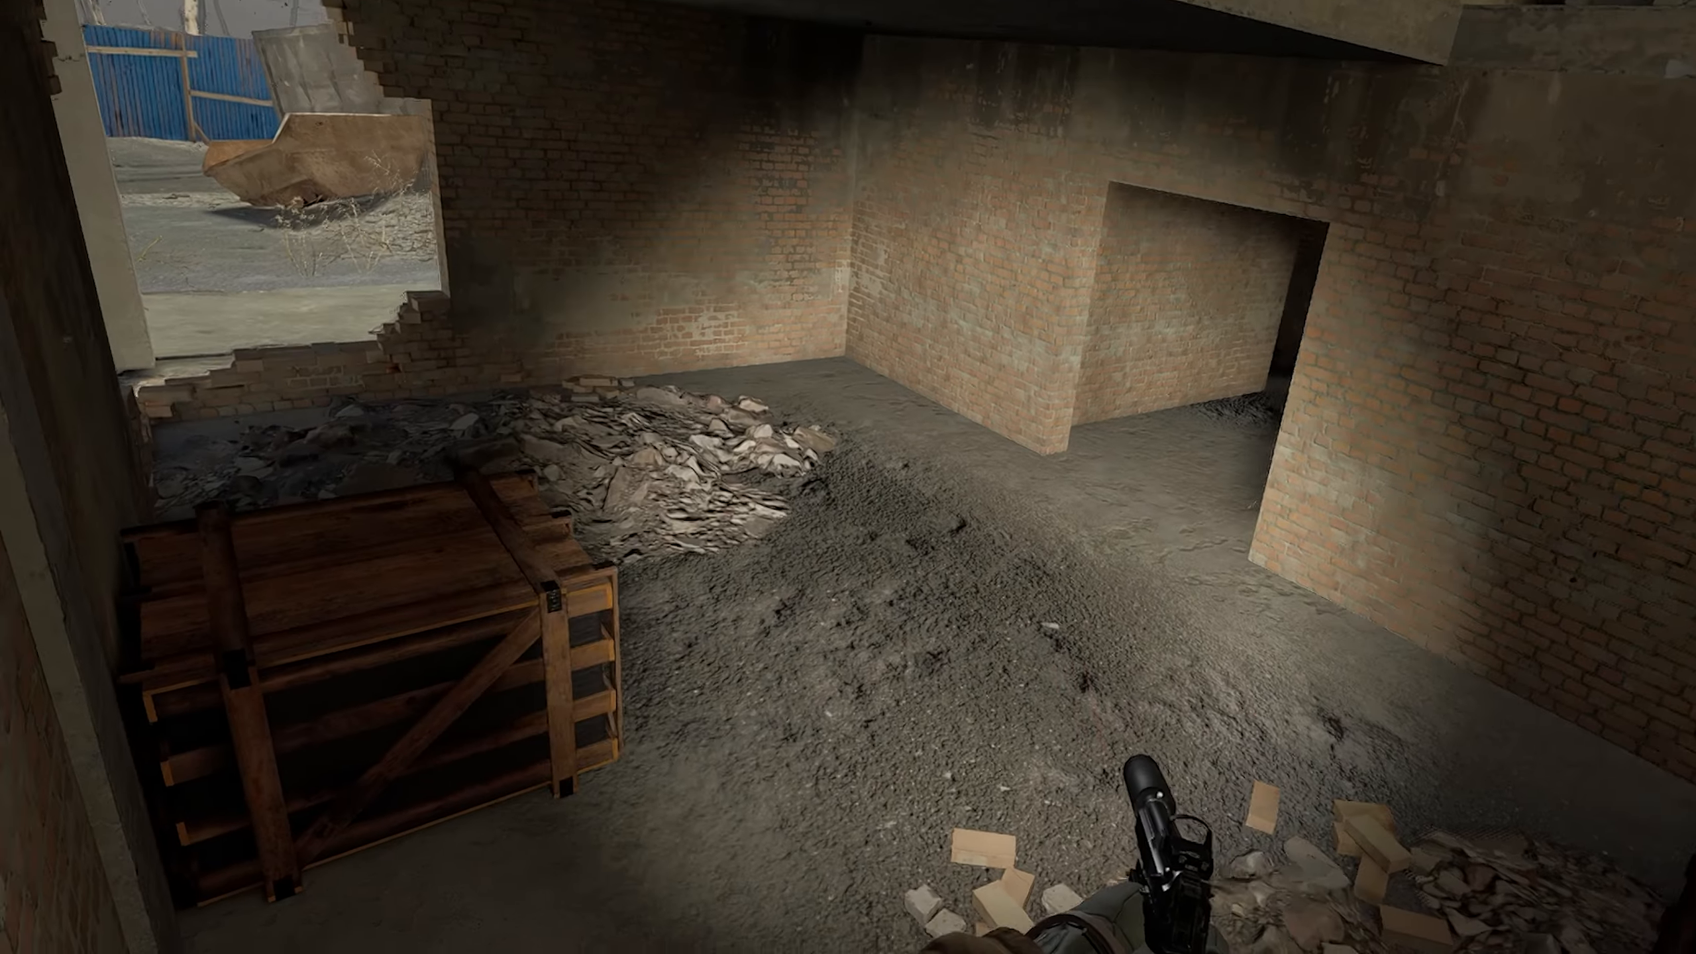
pyautogui.moveTo(848, 477)
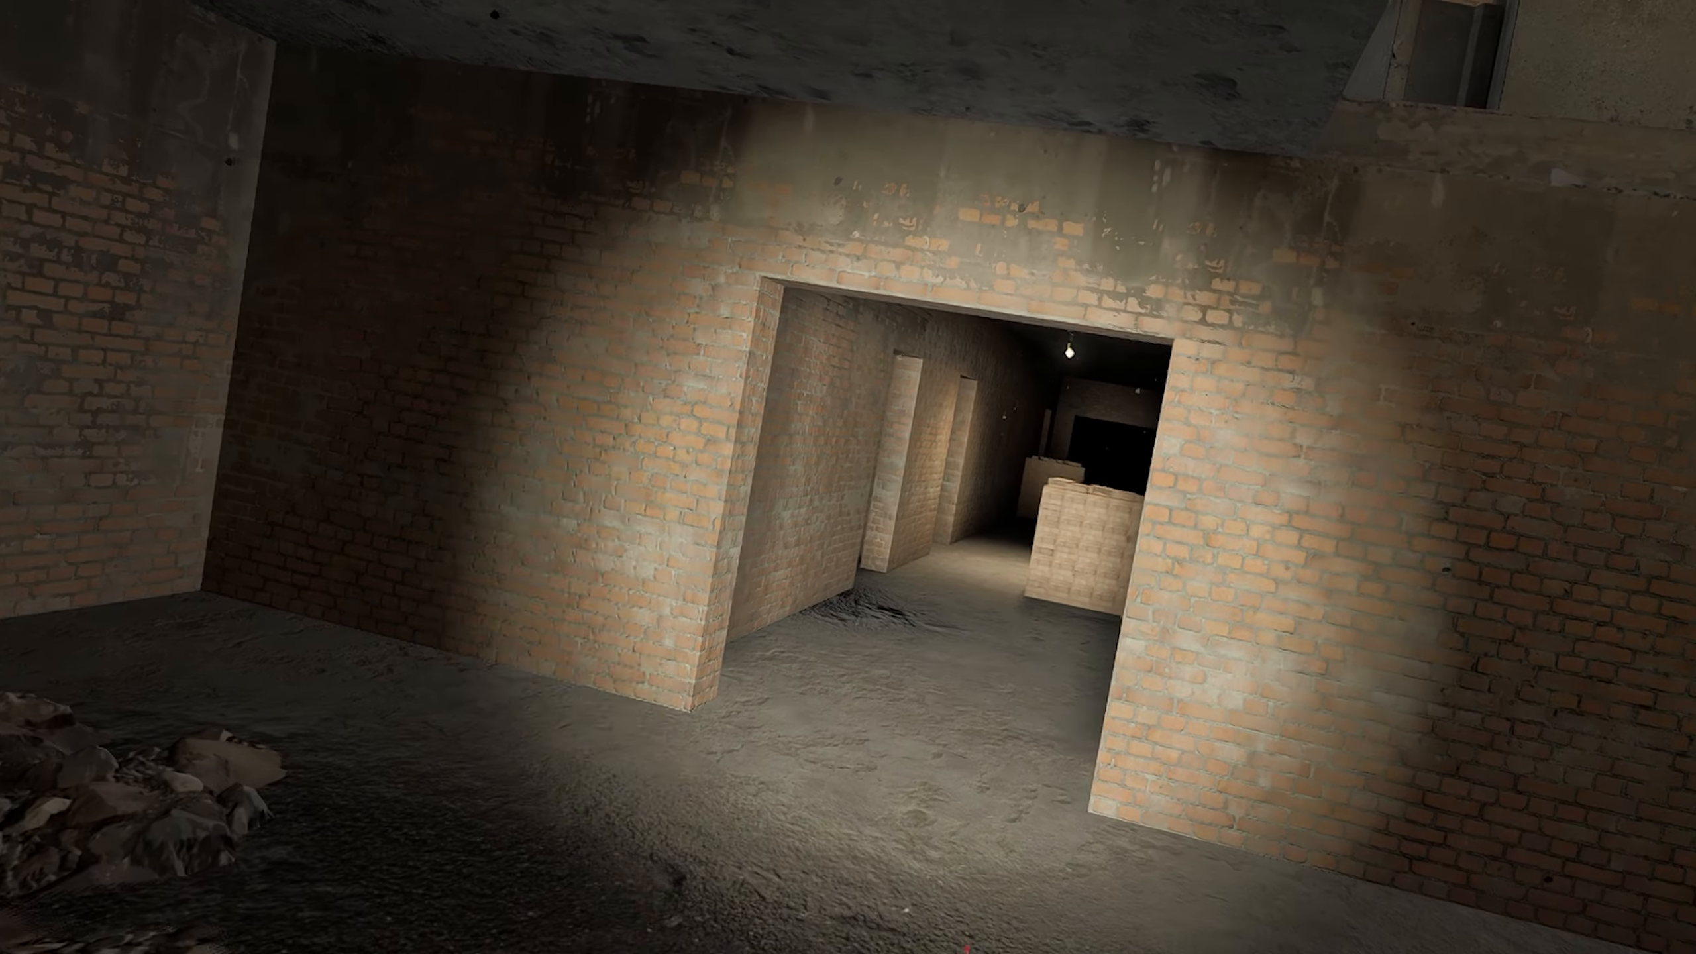
pyautogui.moveTo(848, 477)
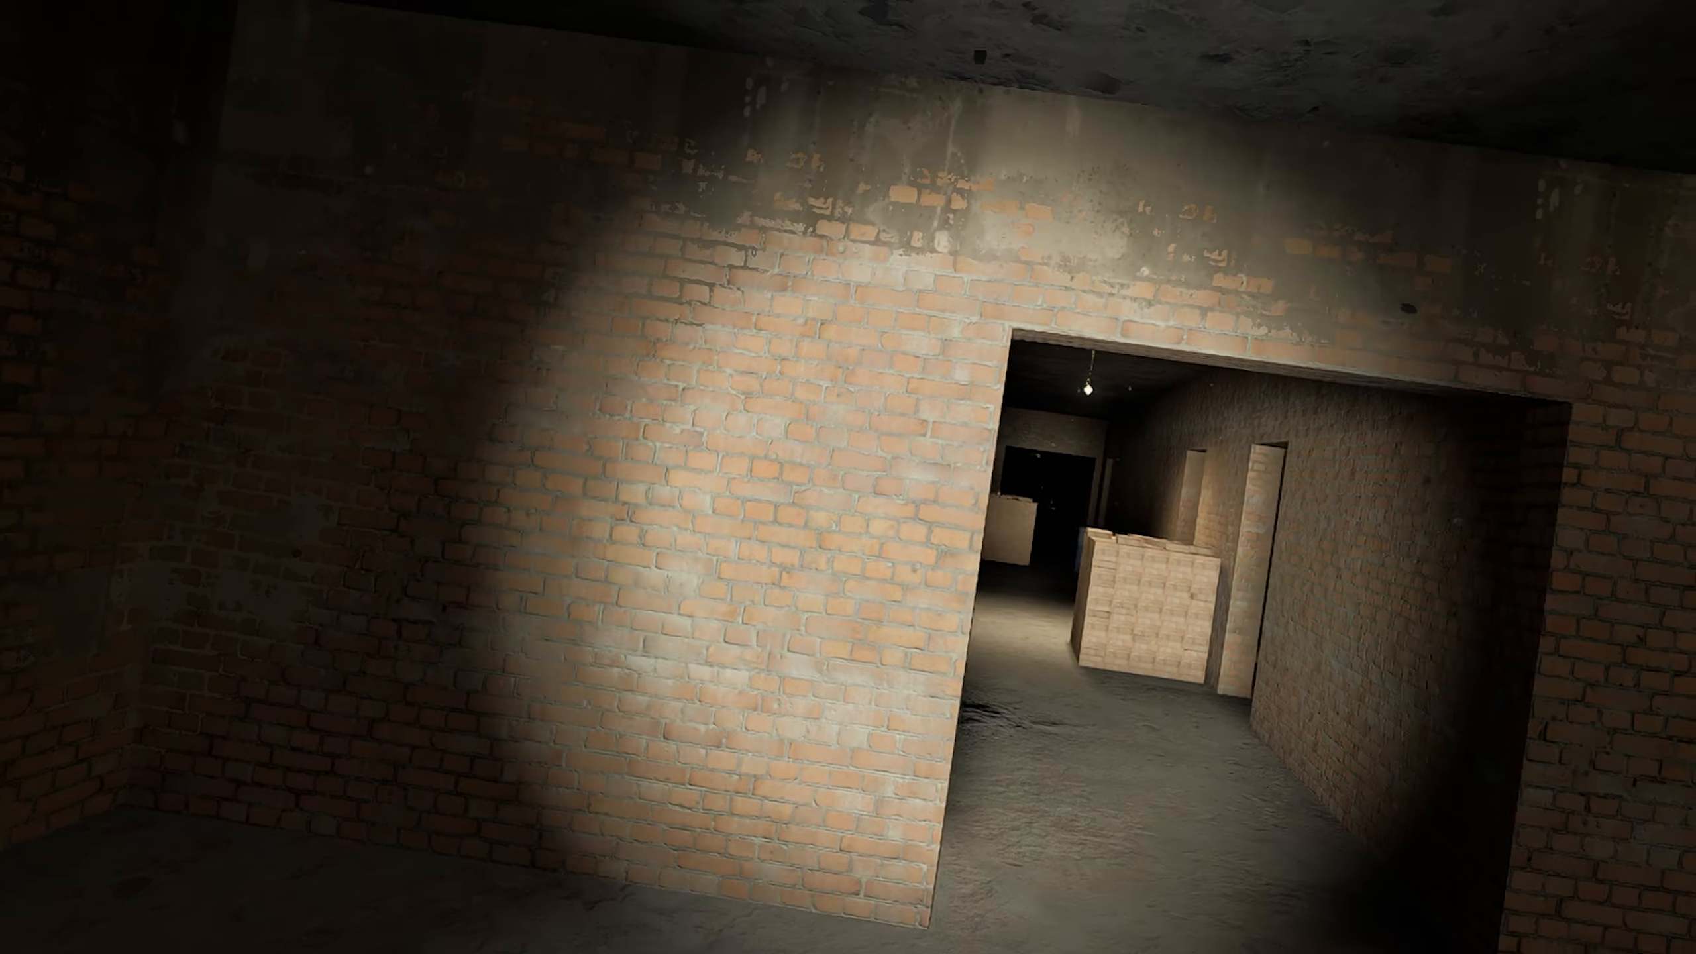
pyautogui.moveTo(849, 477)
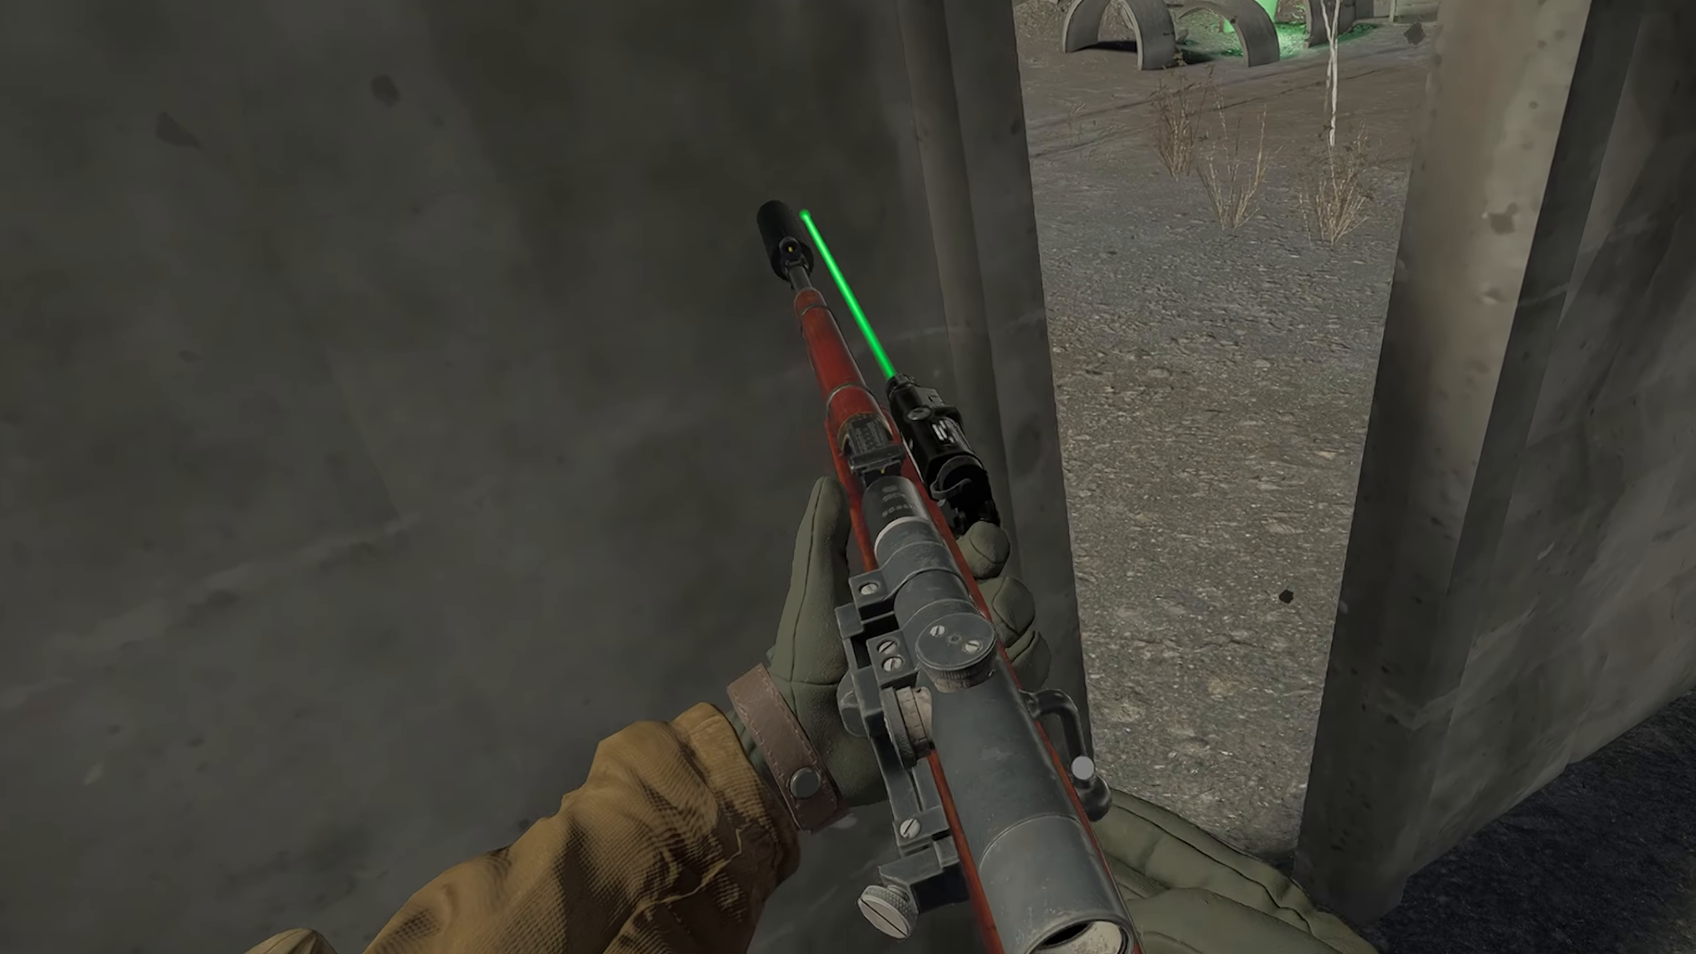
pyautogui.moveTo(848, 477)
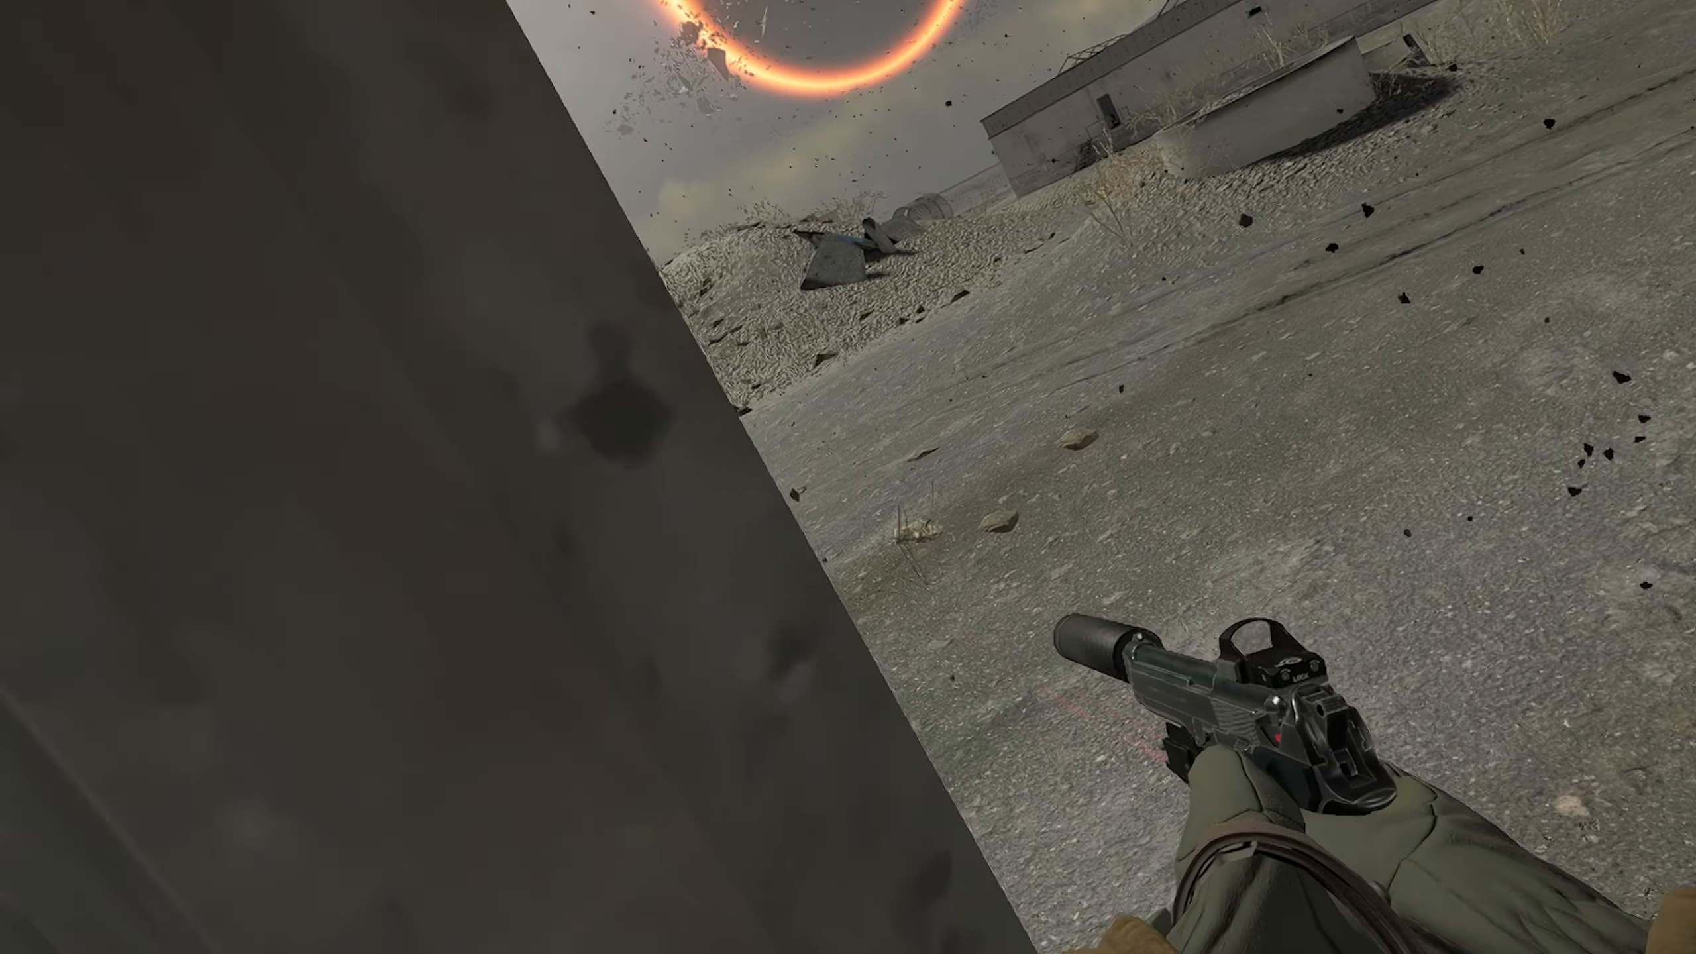
pyautogui.moveTo(848, 477)
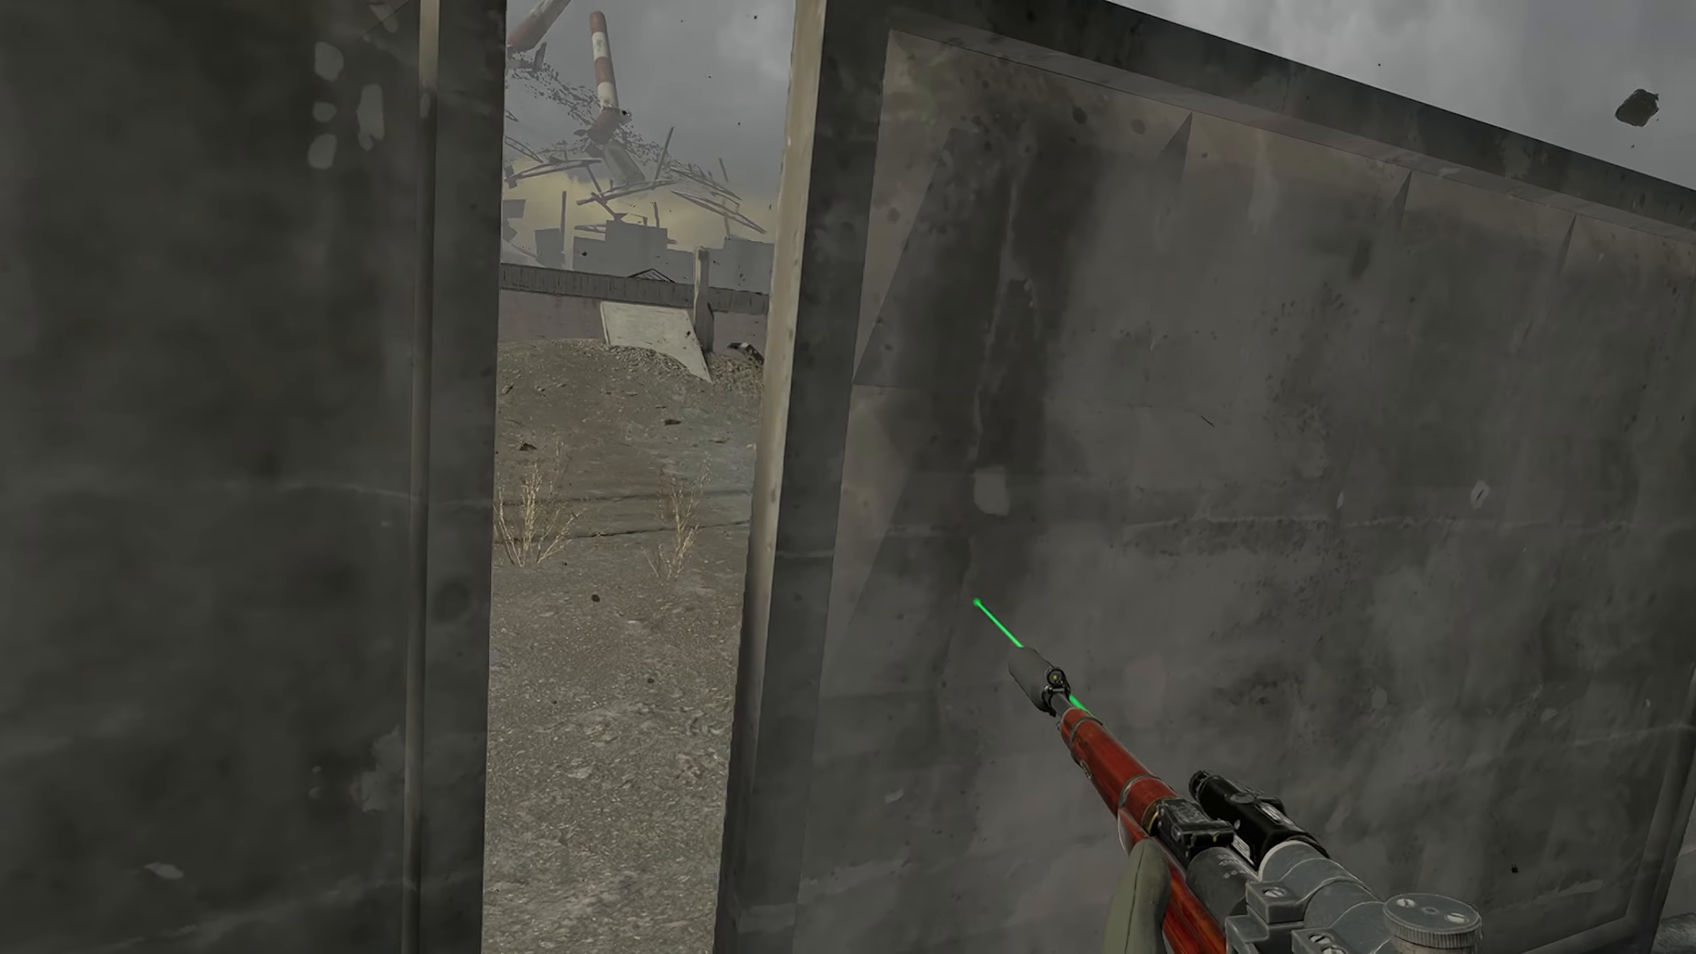
pyautogui.moveTo(849, 477)
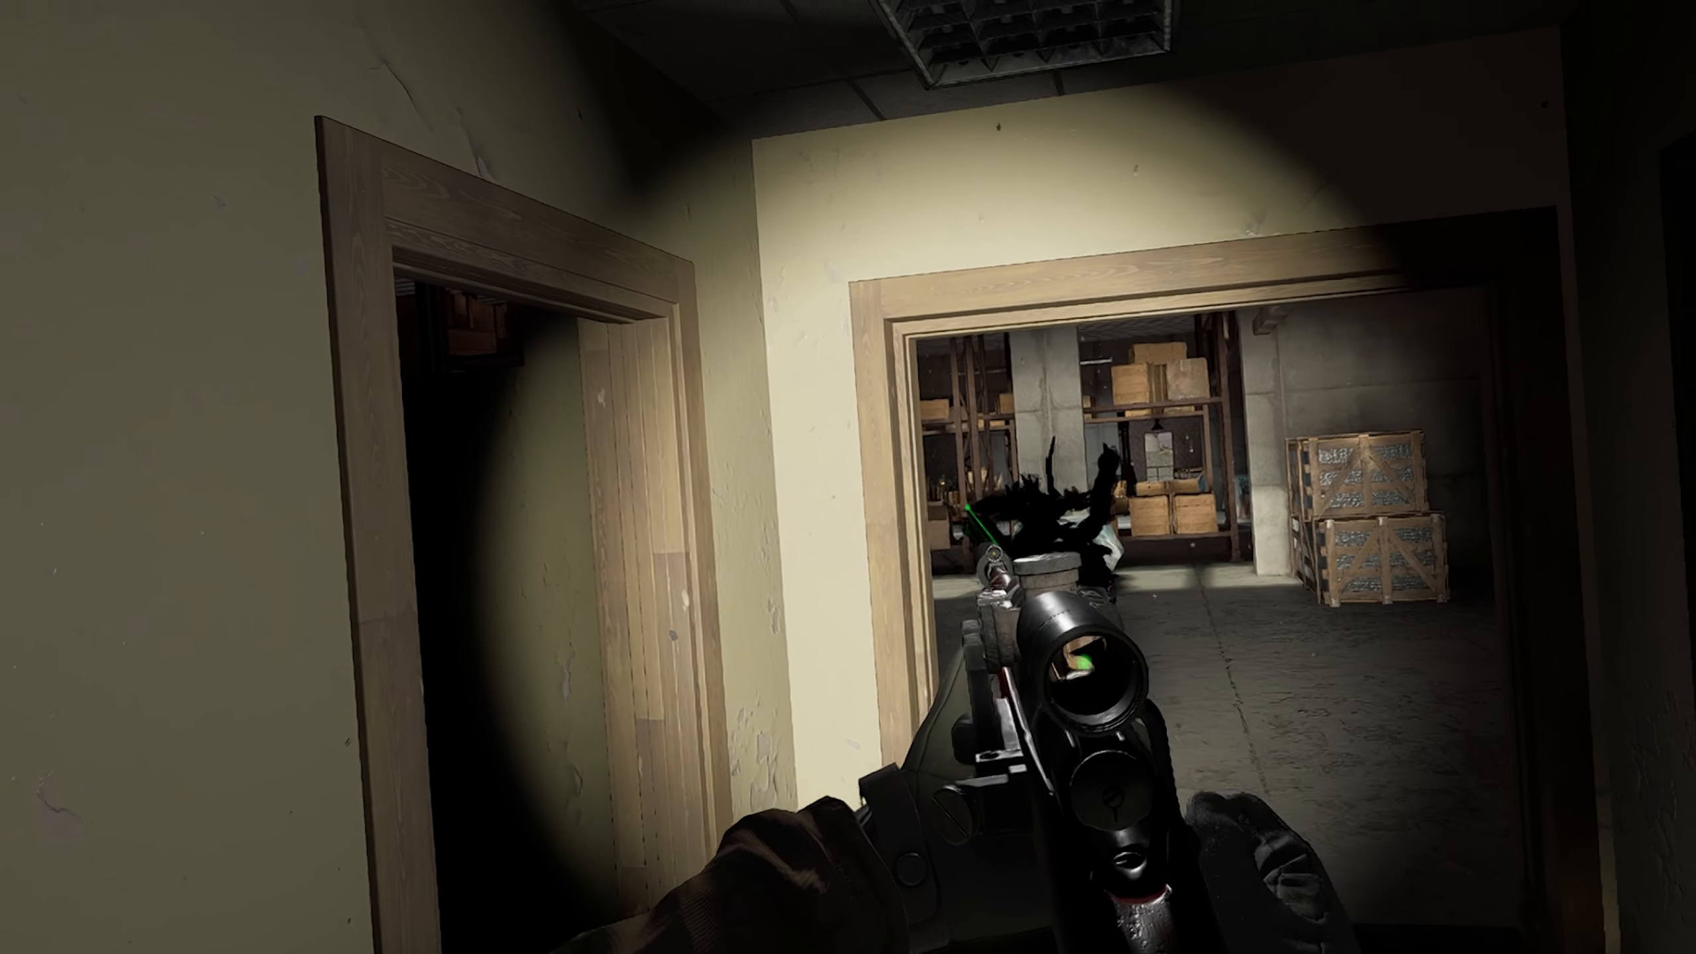
pyautogui.rightClick(848, 477)
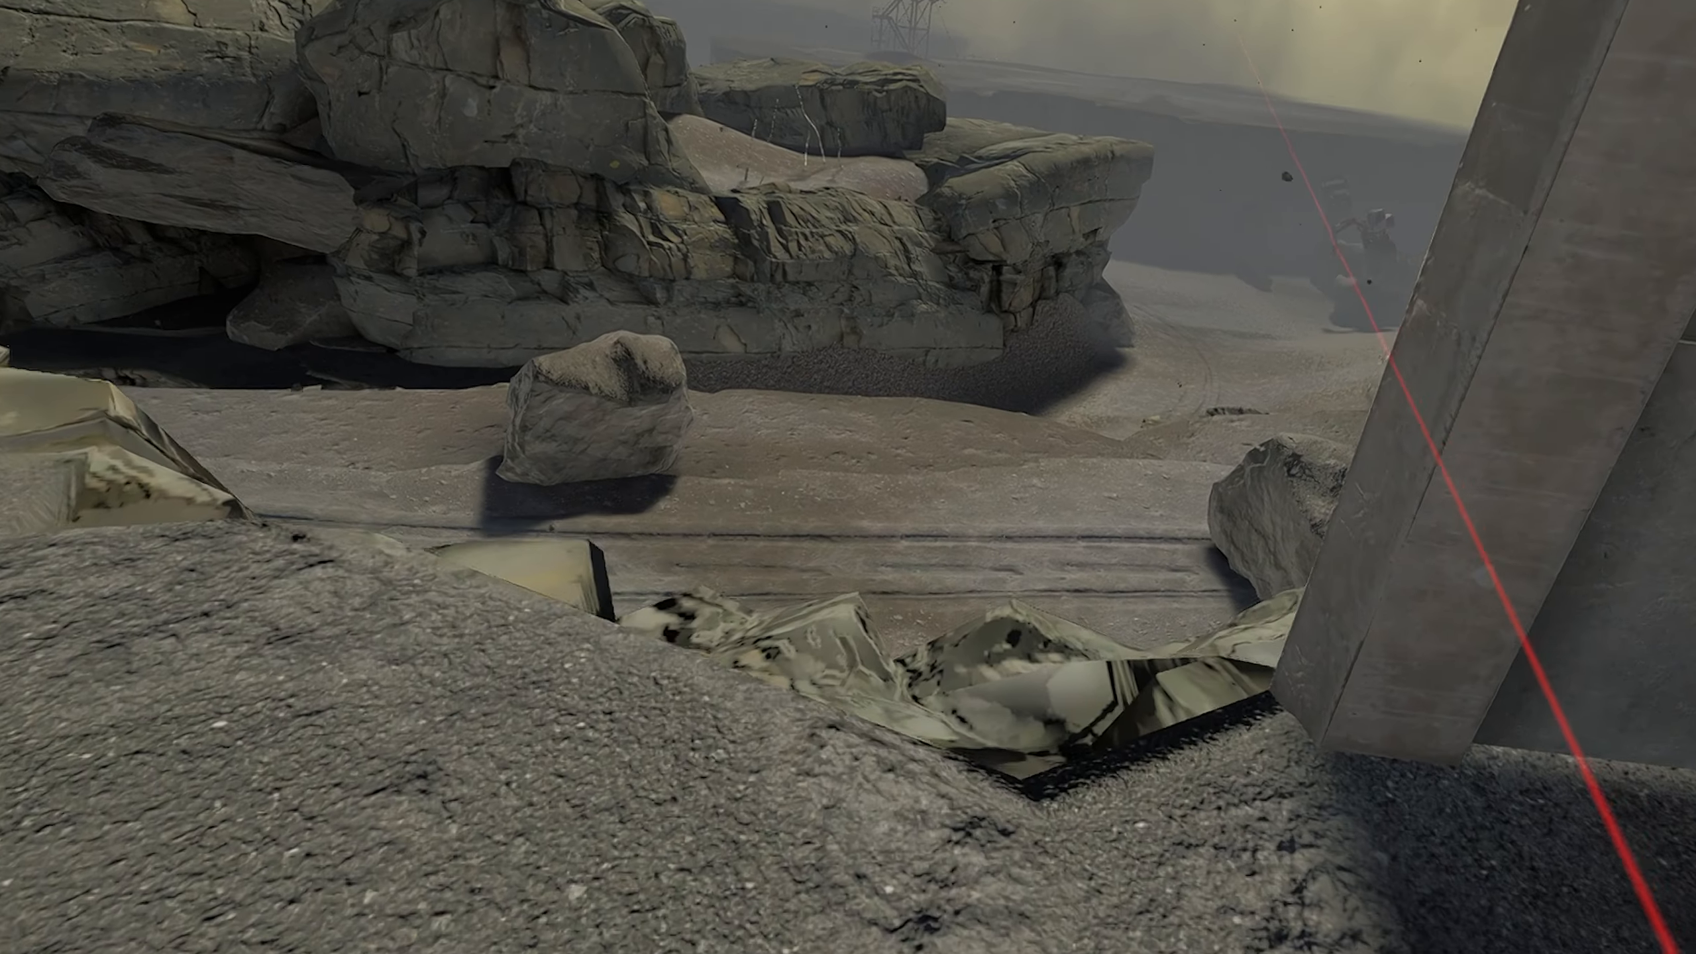
pyautogui.moveTo(848, 478)
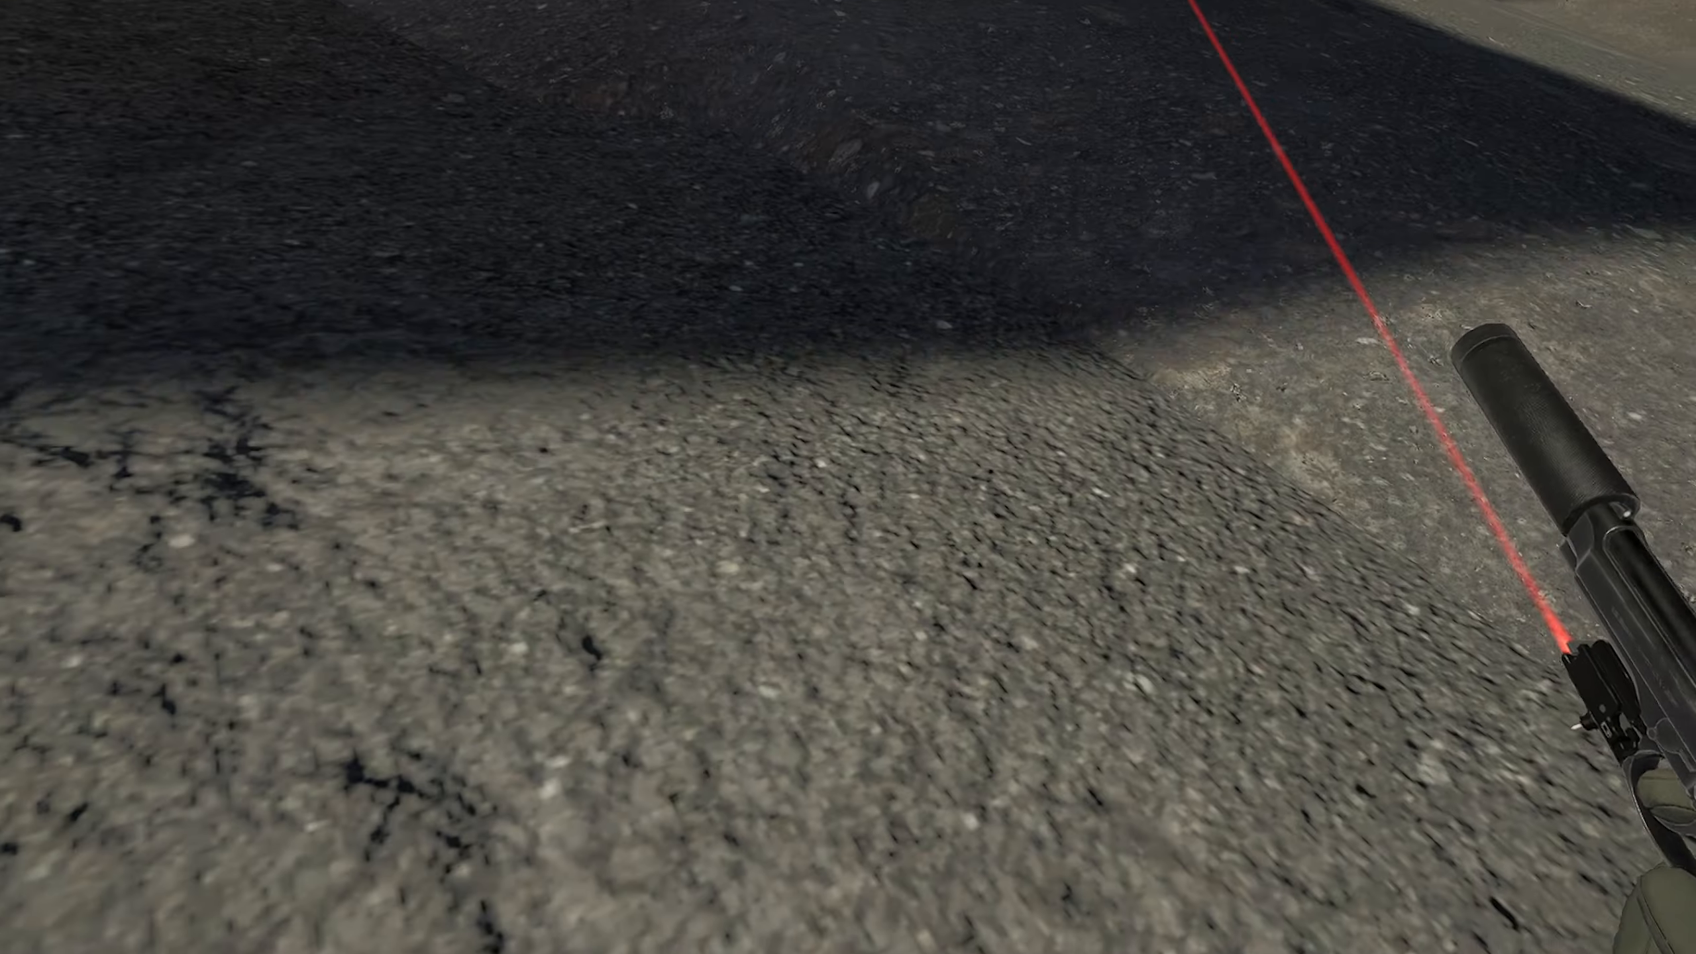
pyautogui.moveTo(849, 477)
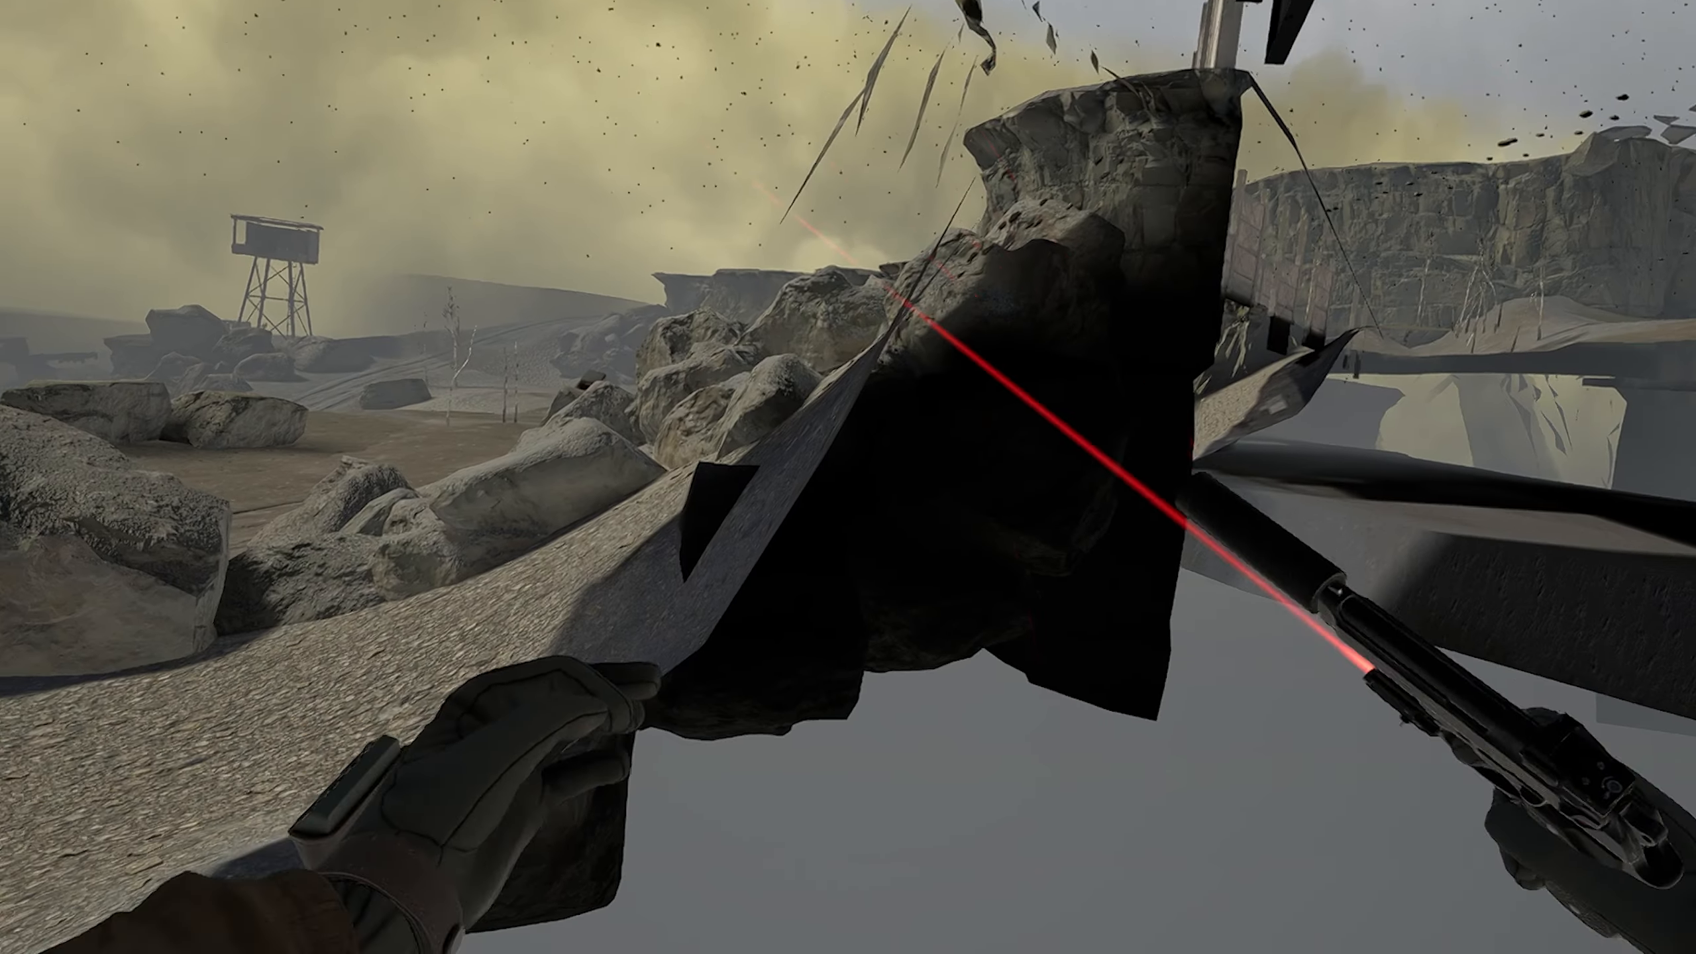
pyautogui.moveTo(848, 477)
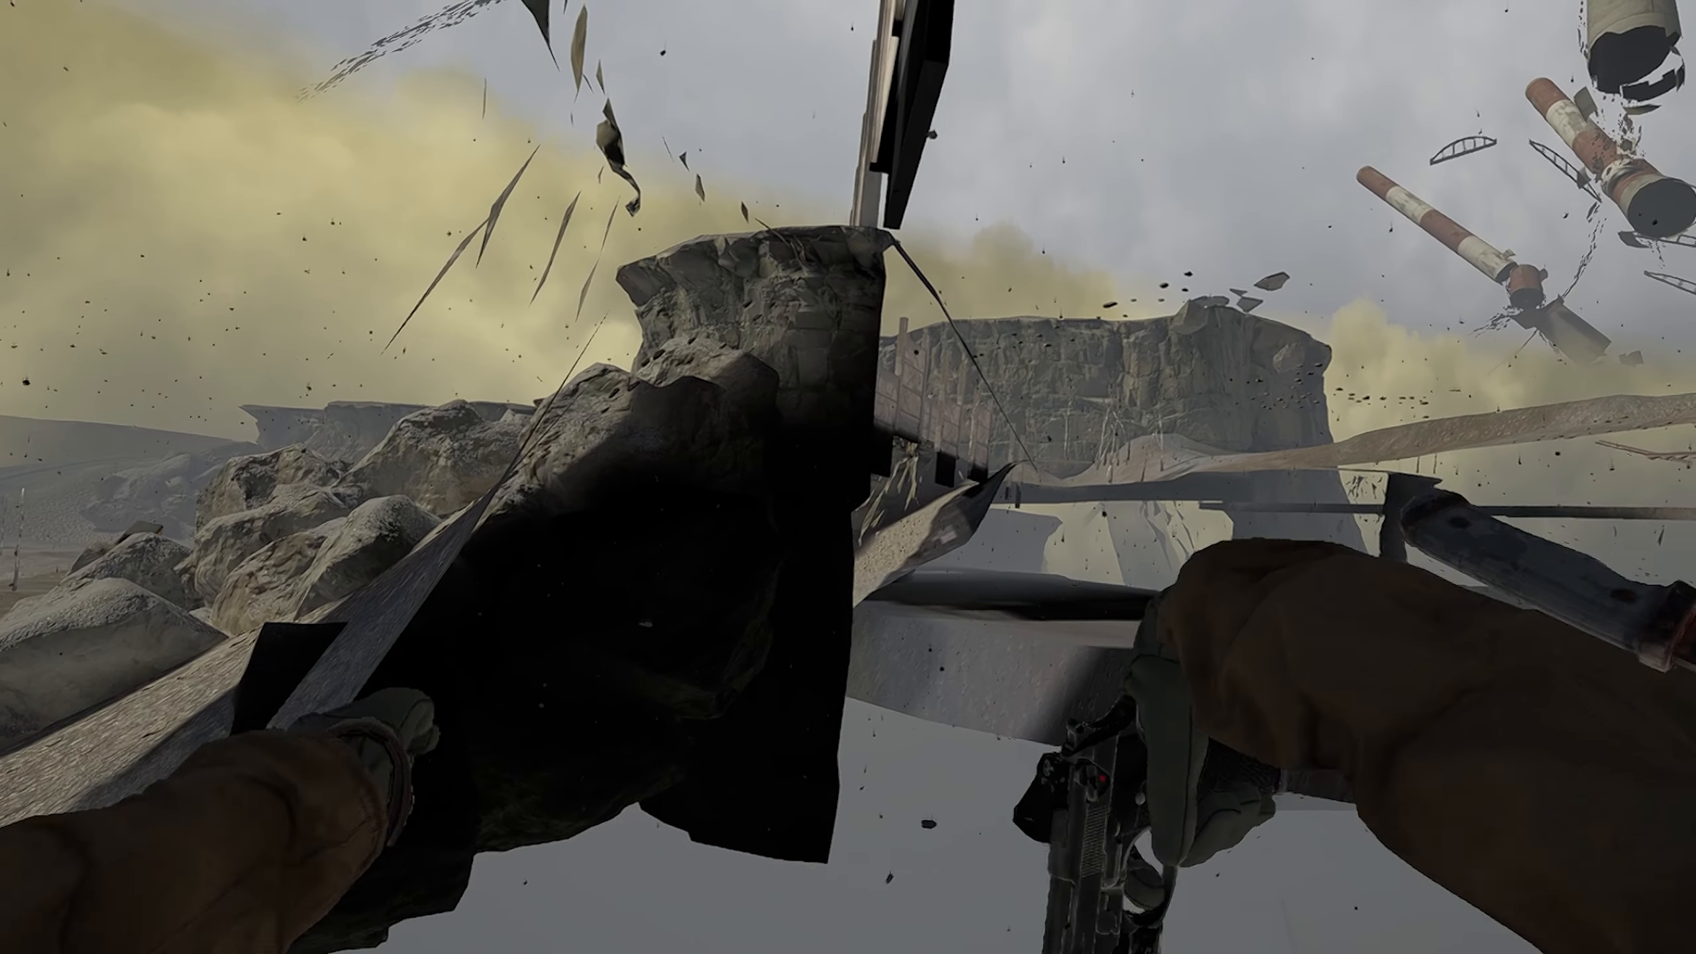
pyautogui.press('Escape')
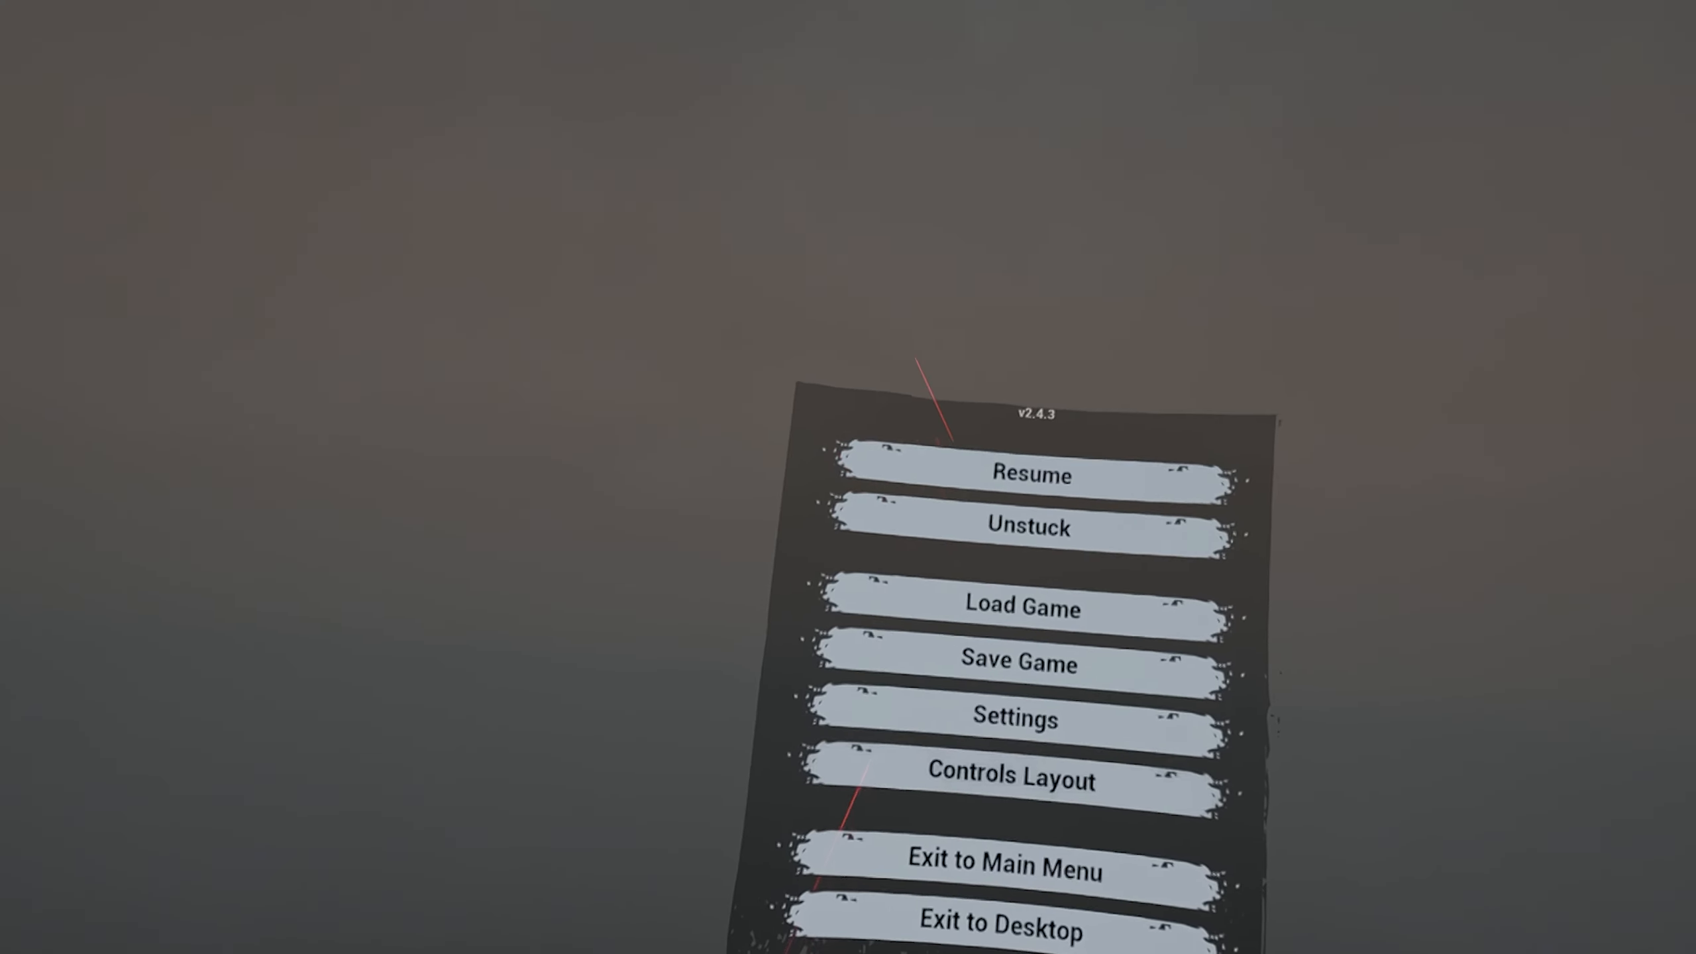
pyautogui.click(1028, 476)
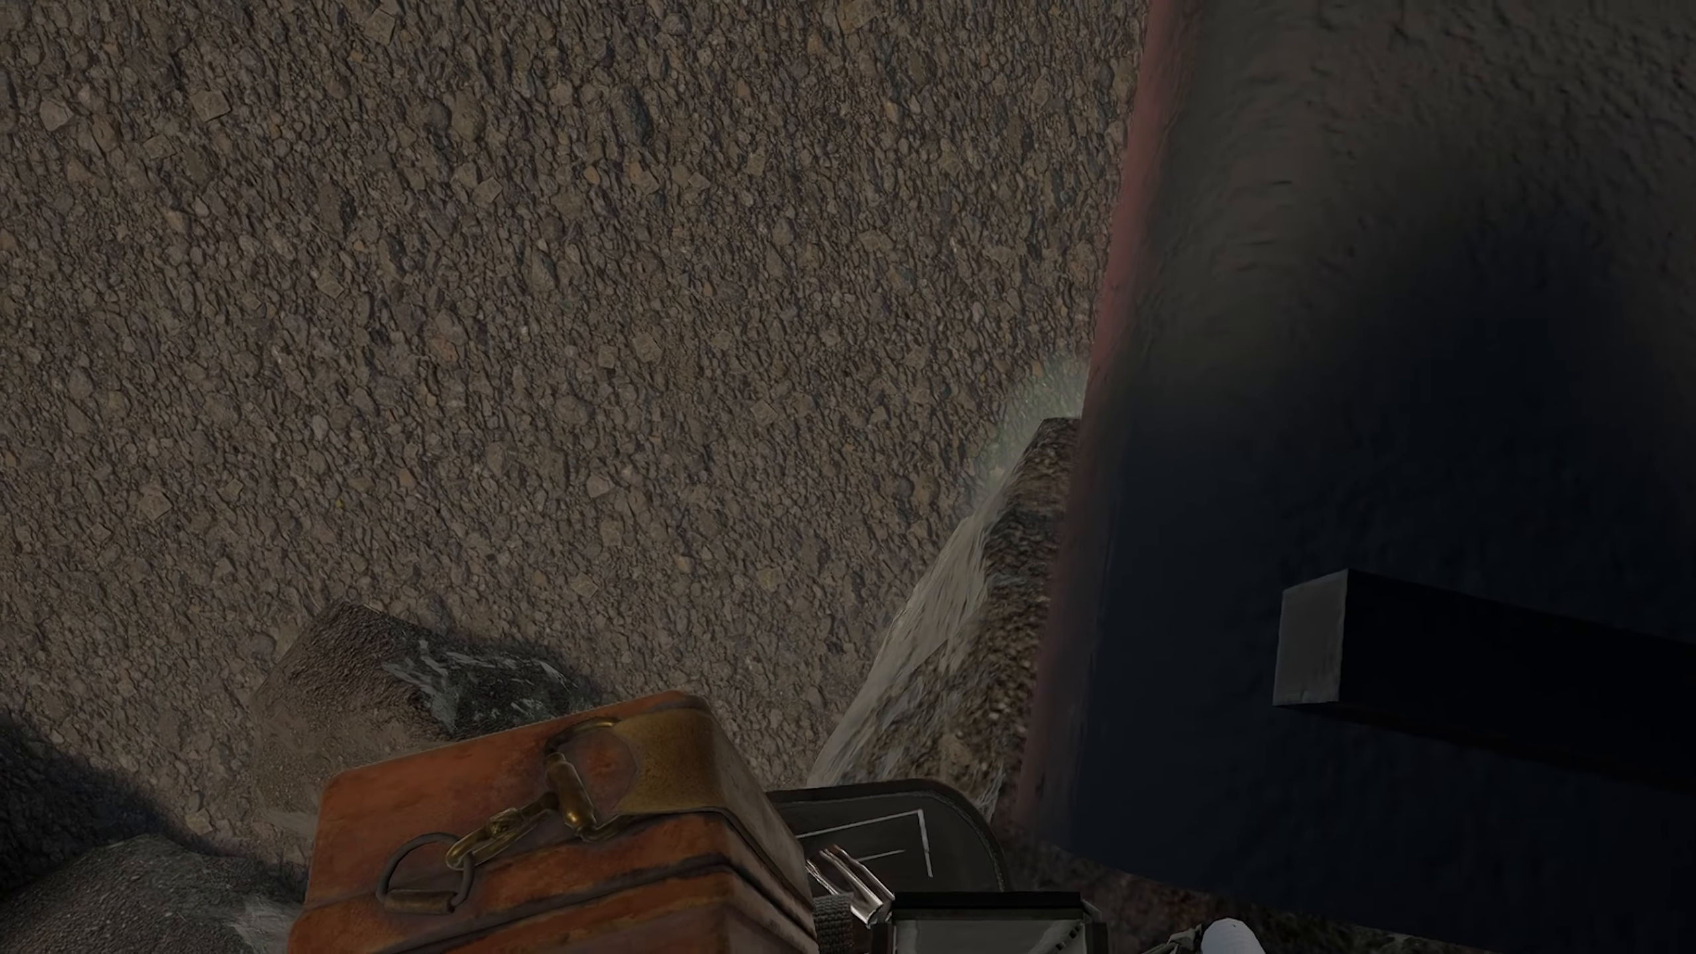
pyautogui.moveTo(849, 478)
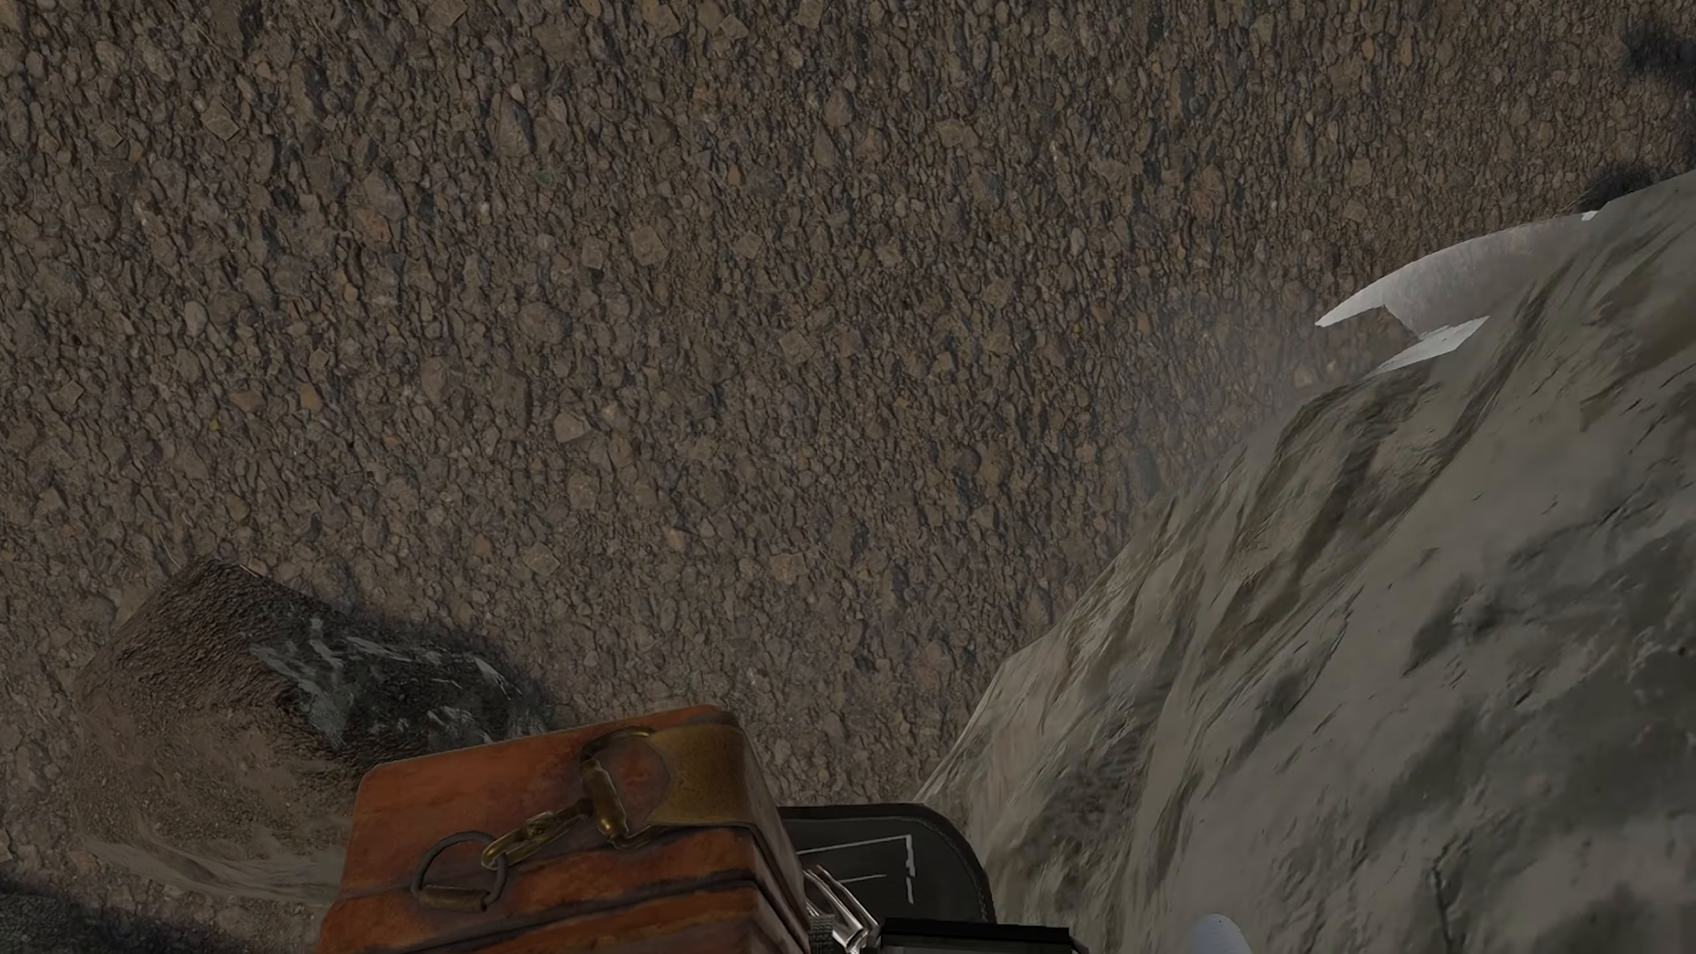